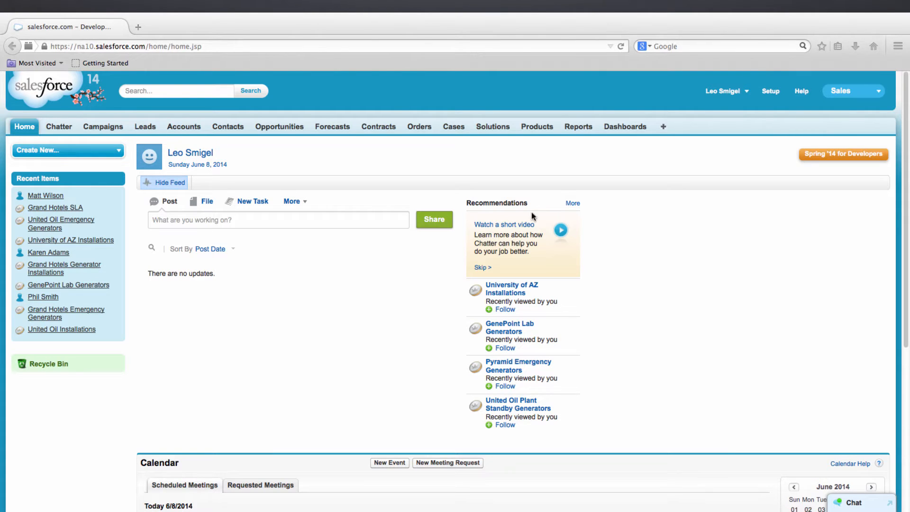
Step: From Reports & Dashboards, create a new report from the Opportunities report type
{"action": "left_click", "coordinate": [578, 127]}
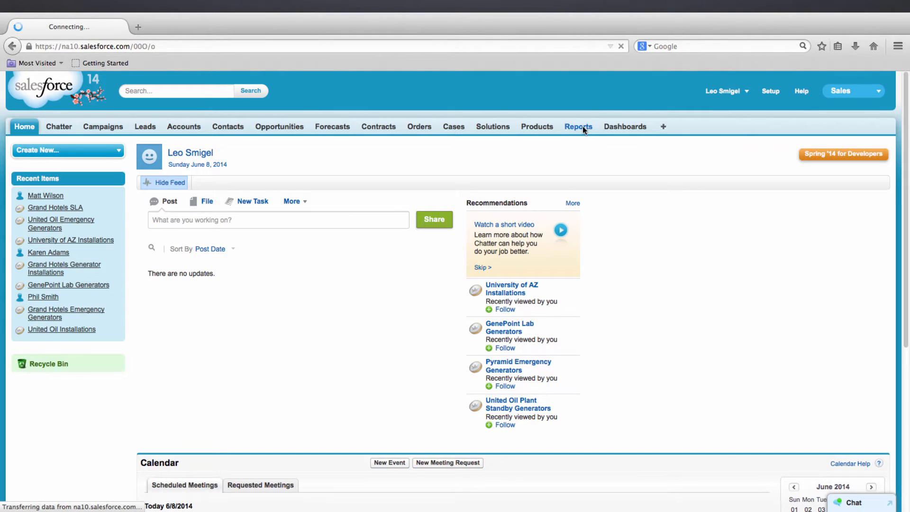
{"action": "left_click", "coordinate": [578, 126]}
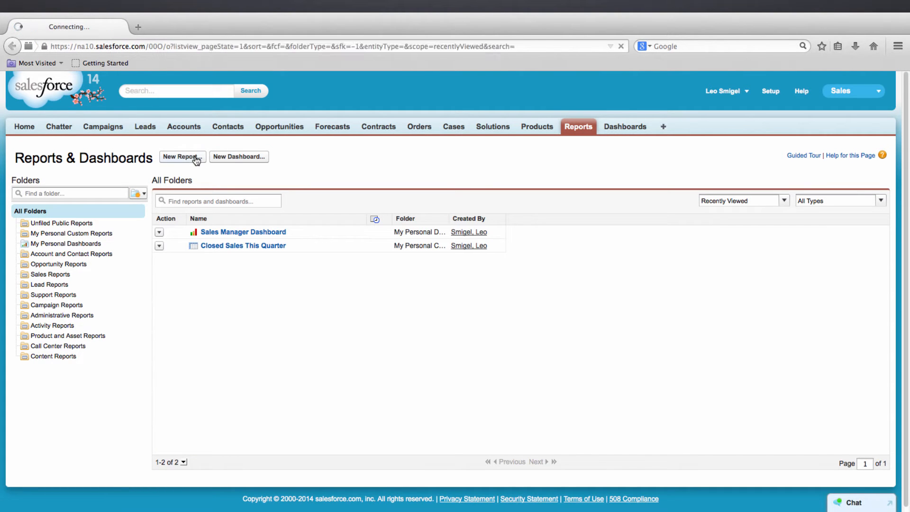
{"action": "left_click", "coordinate": [182, 157]}
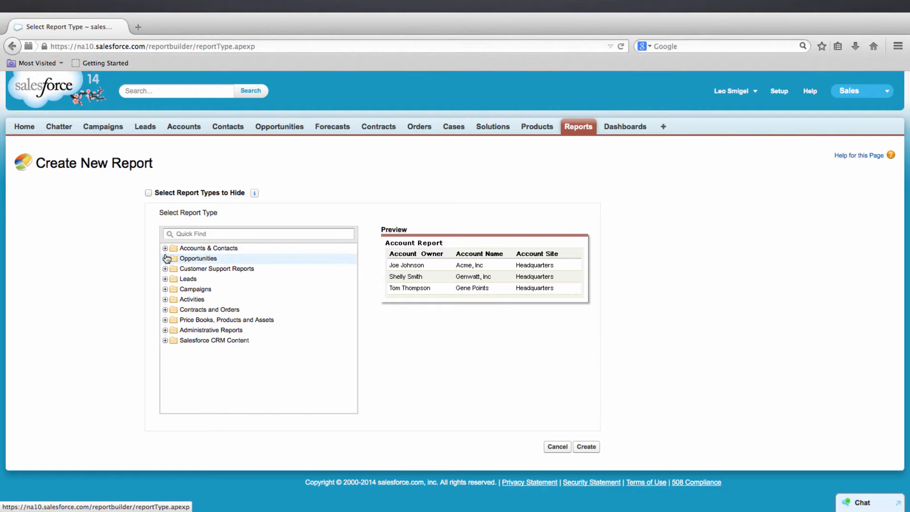
{"action": "left_click", "coordinate": [166, 258]}
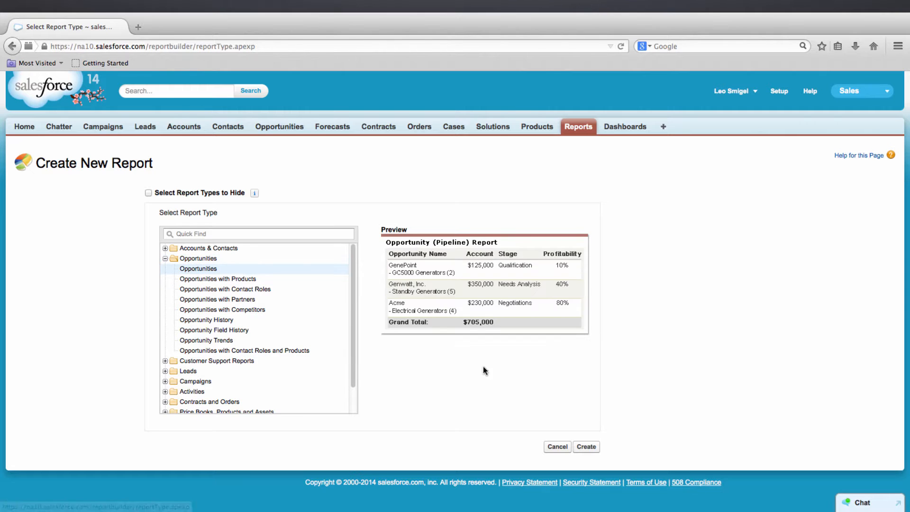
{"action": "left_click", "coordinate": [586, 446]}
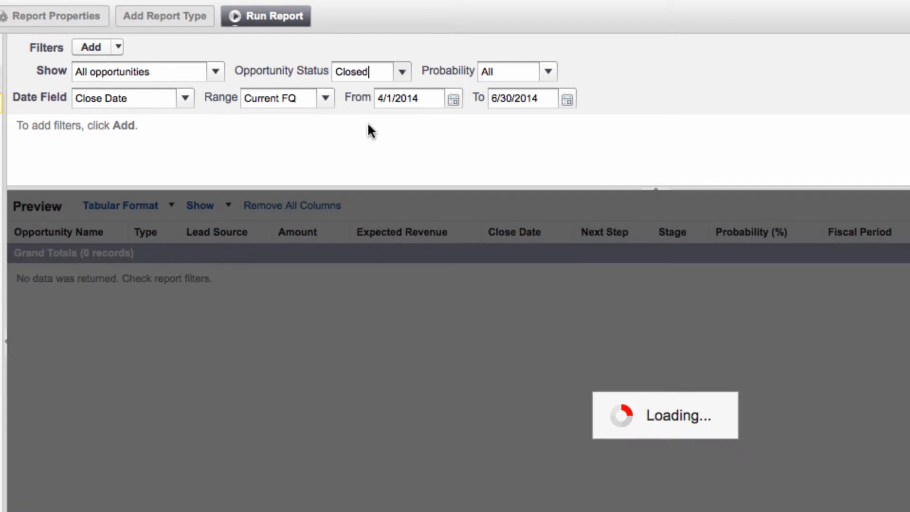
Step: Set the close-date filter to a Custom range from 5/1/2012 to 5/31/2012
{"action": "left_click", "coordinate": [327, 97]}
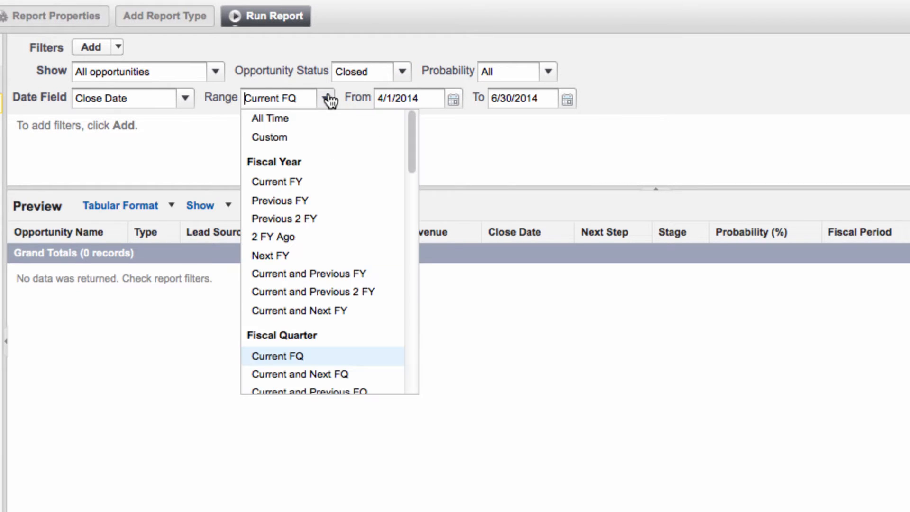
{"action": "left_click", "coordinate": [269, 137]}
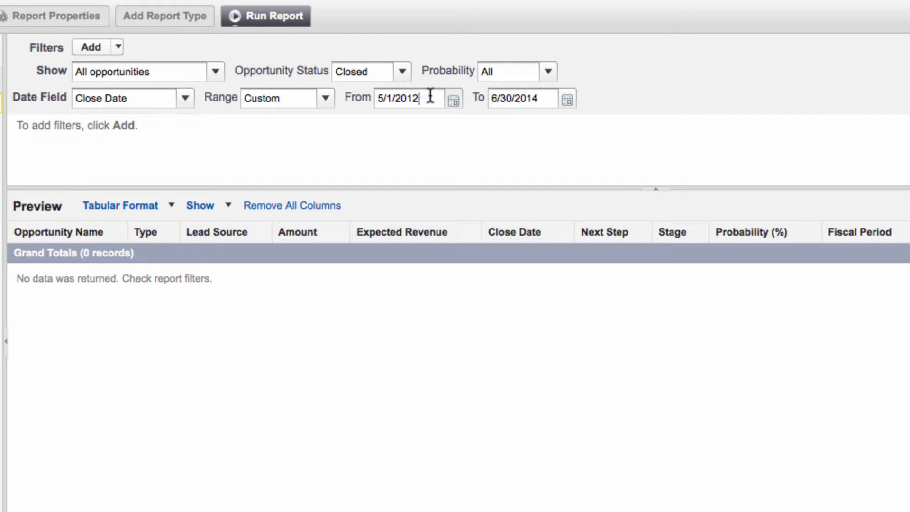
{"action": "left_click", "coordinate": [265, 15]}
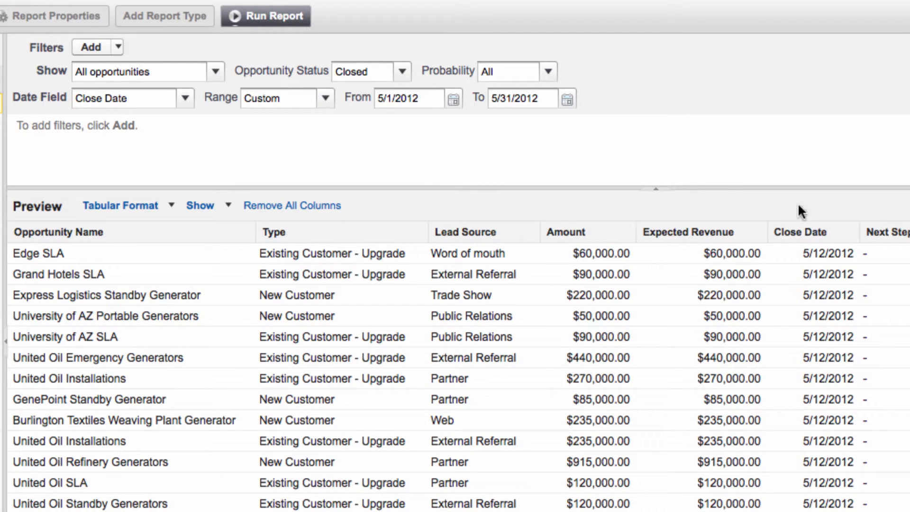
{"action": "mouse_move", "coordinate": [808, 176]}
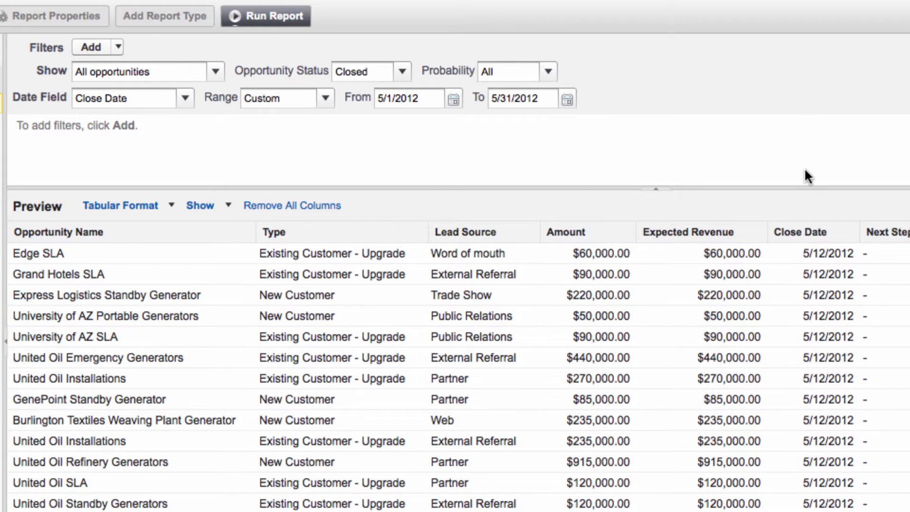
{"action": "mouse_move", "coordinate": [757, 176]}
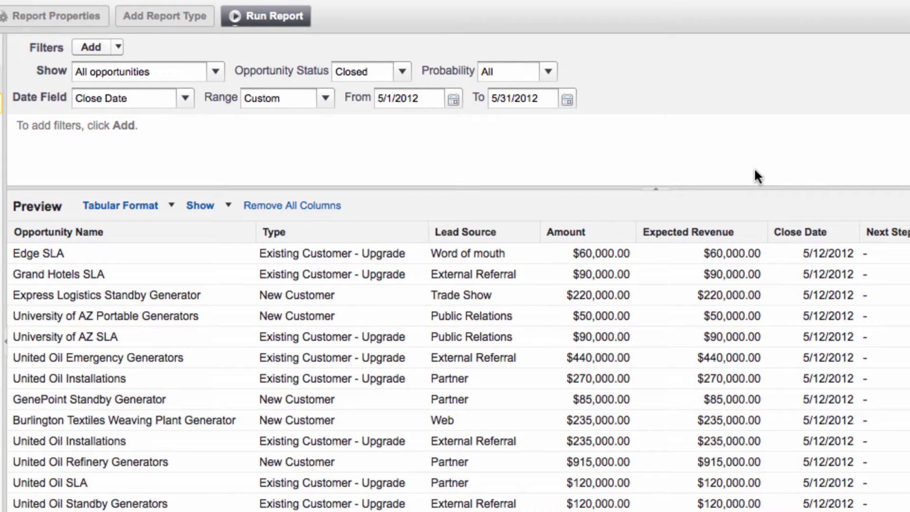
{"action": "mouse_move", "coordinate": [608, 161]}
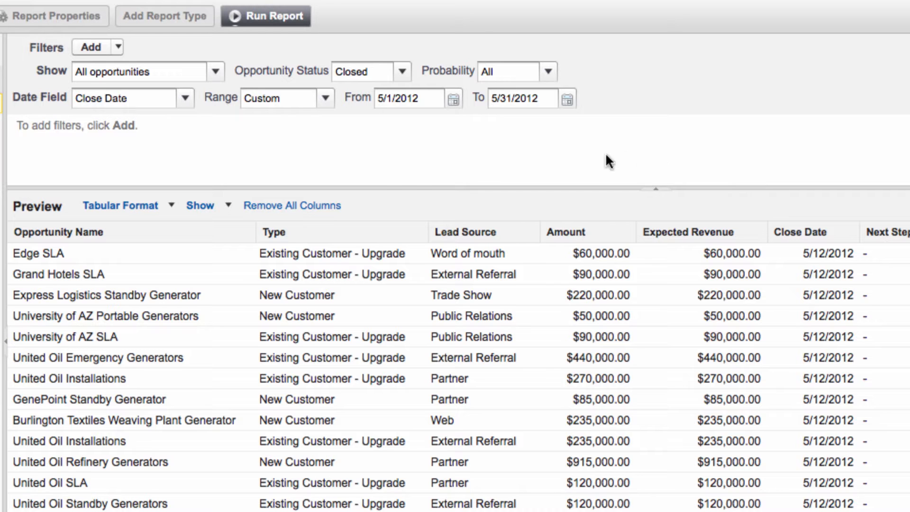
Step: Switch the report to Summary format and search the field list for 'Oppo'
{"action": "left_click", "coordinate": [123, 205]}
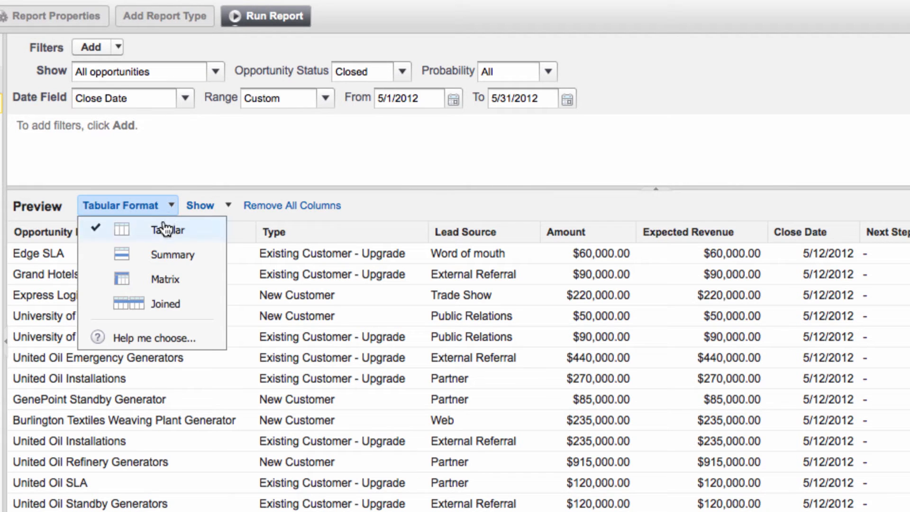
{"action": "left_click", "coordinate": [172, 254]}
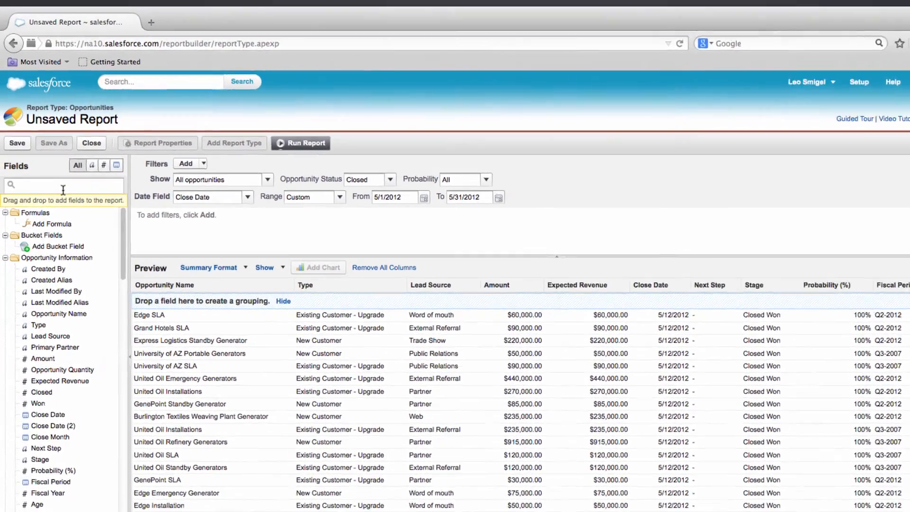
{"action": "type", "text": "Oppo"}
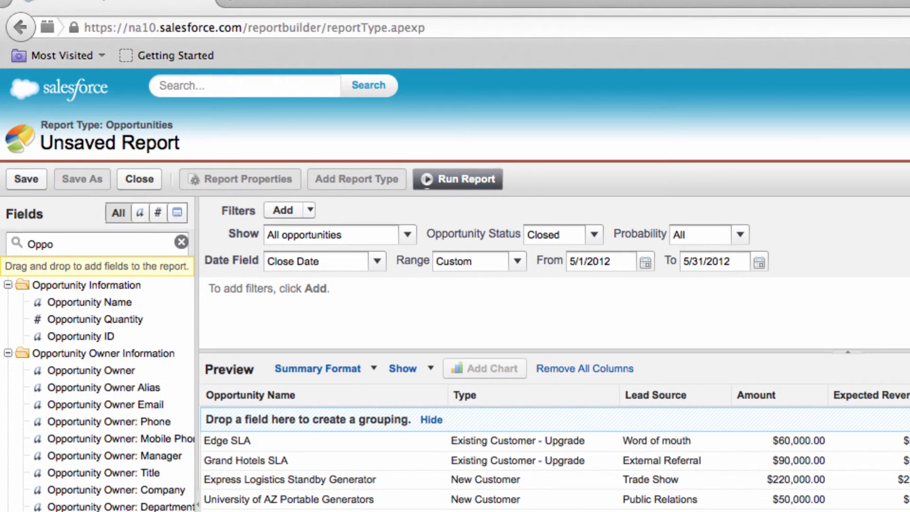
{"action": "mouse_move", "coordinate": [68, 364]}
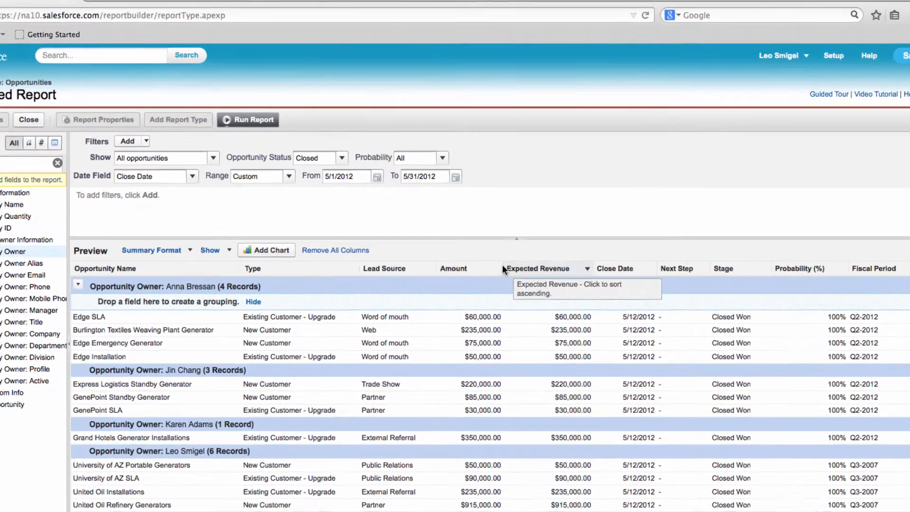
Step: Summarize the Amount field with Sum and Average
{"action": "left_click", "coordinate": [586, 268]}
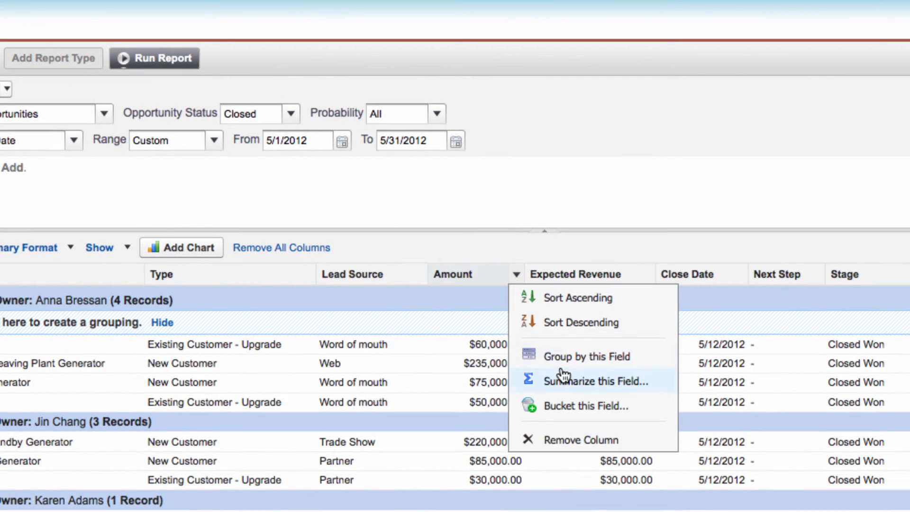
{"action": "left_click", "coordinate": [596, 381]}
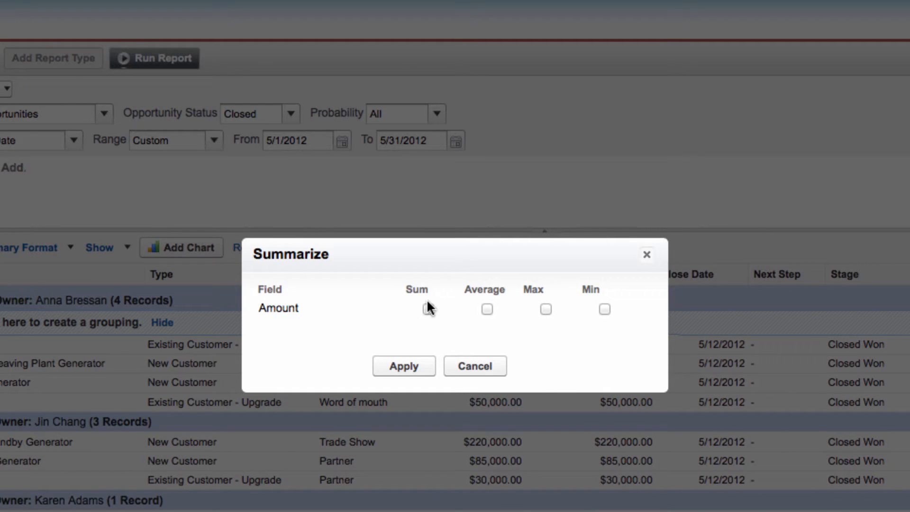
{"action": "left_click", "coordinate": [486, 309]}
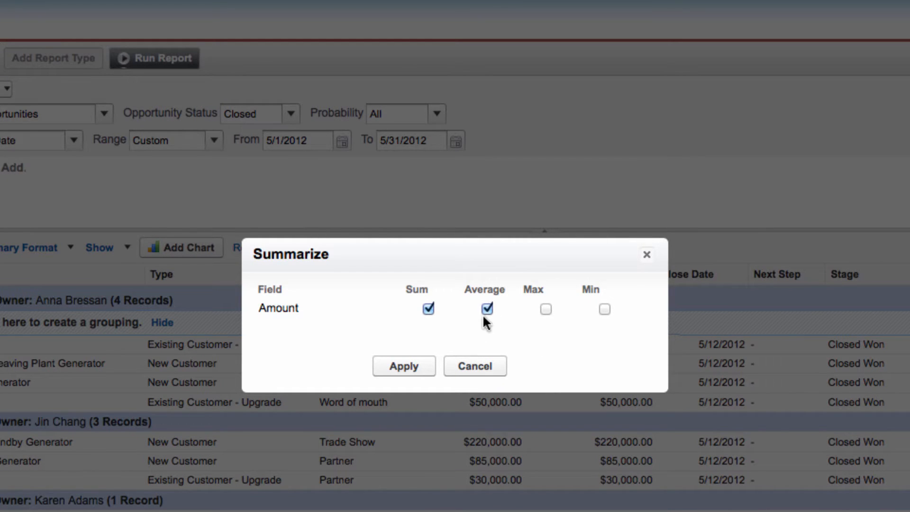
{"action": "left_click", "coordinate": [403, 365]}
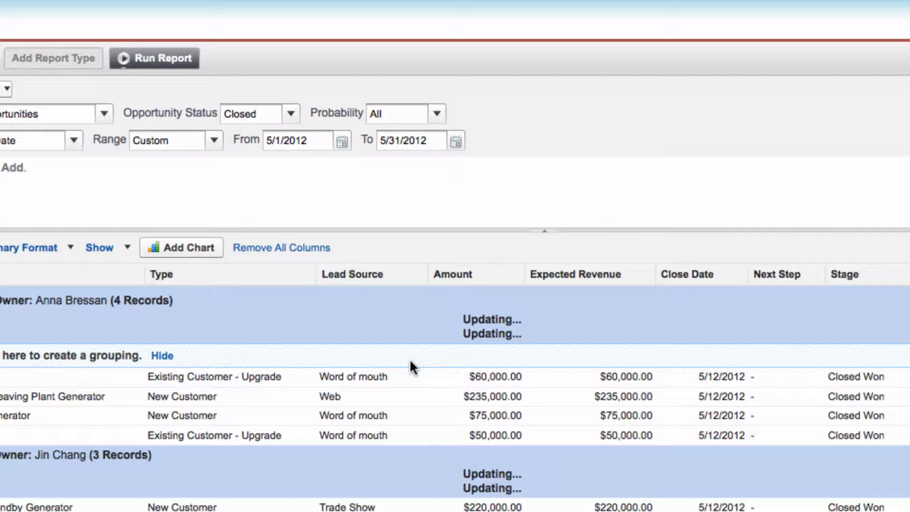
Step: Hide the individual opportunity detail rows from the report
{"action": "left_click", "coordinate": [107, 247]}
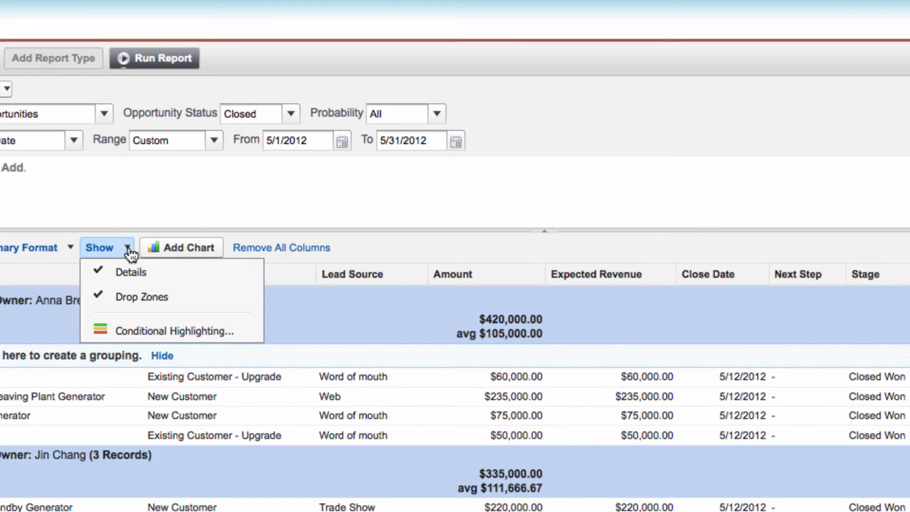
{"action": "left_click", "coordinate": [130, 272]}
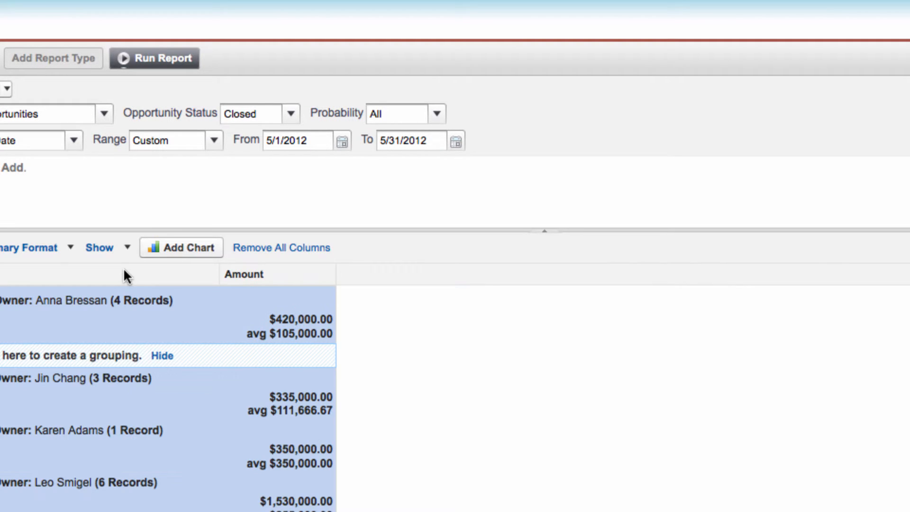
{"action": "left_click", "coordinate": [103, 248]}
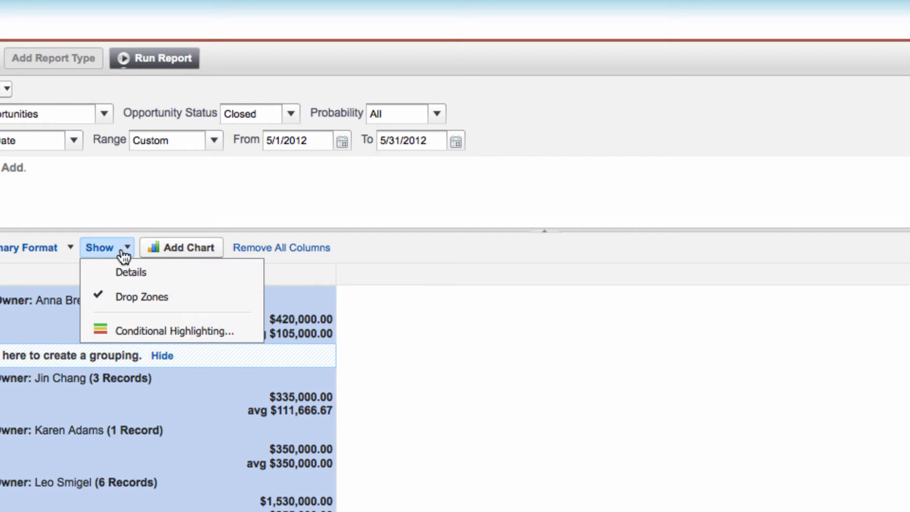
{"action": "mouse_move", "coordinate": [142, 296]}
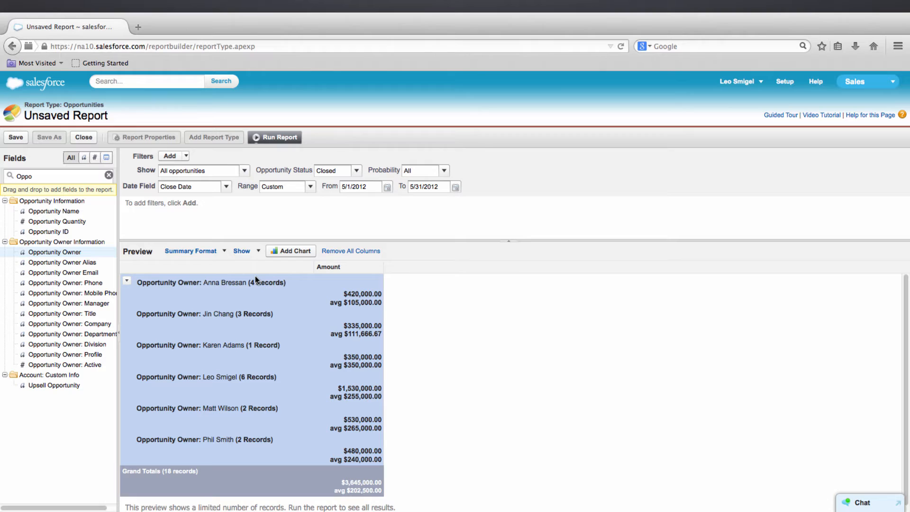
{"action": "mouse_move", "coordinate": [22, 147]}
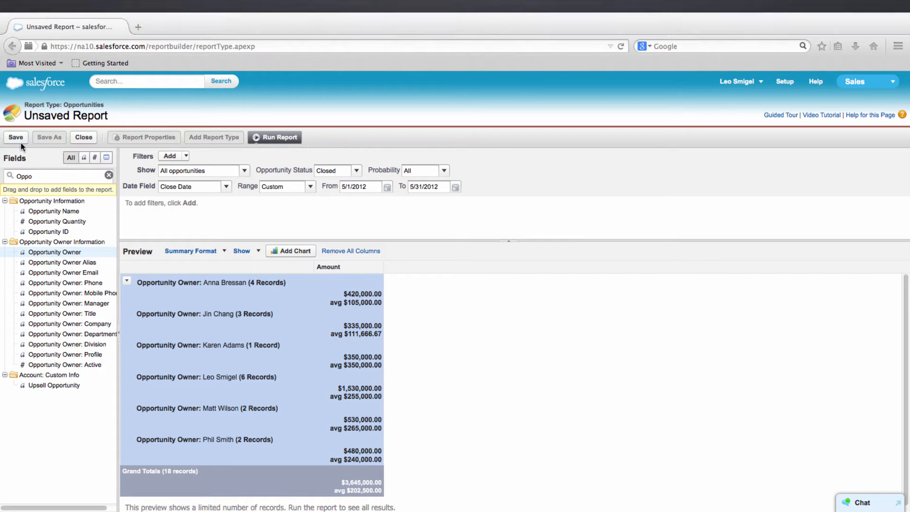
Step: Save the report as 'Sales Manager Leader Board' in My Personal Custom Reports
{"action": "left_click", "coordinate": [16, 137]}
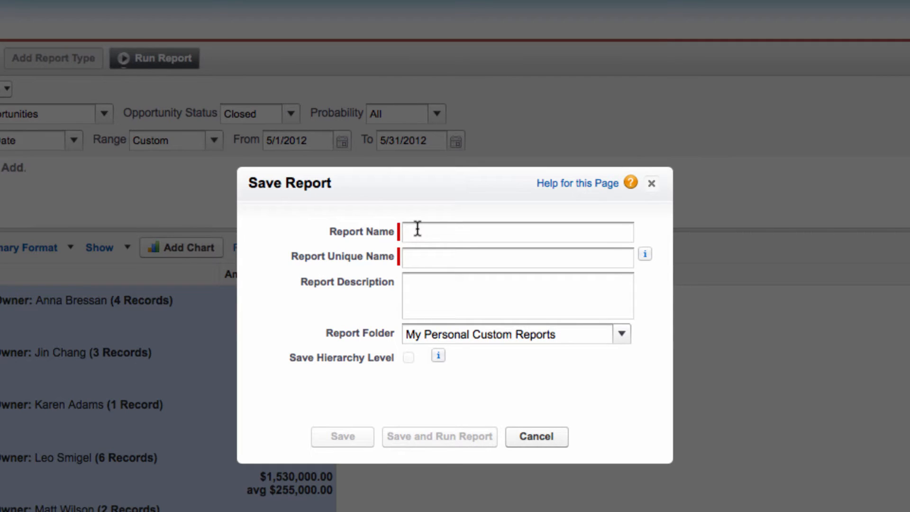
{"action": "type", "text": "Sales Man"}
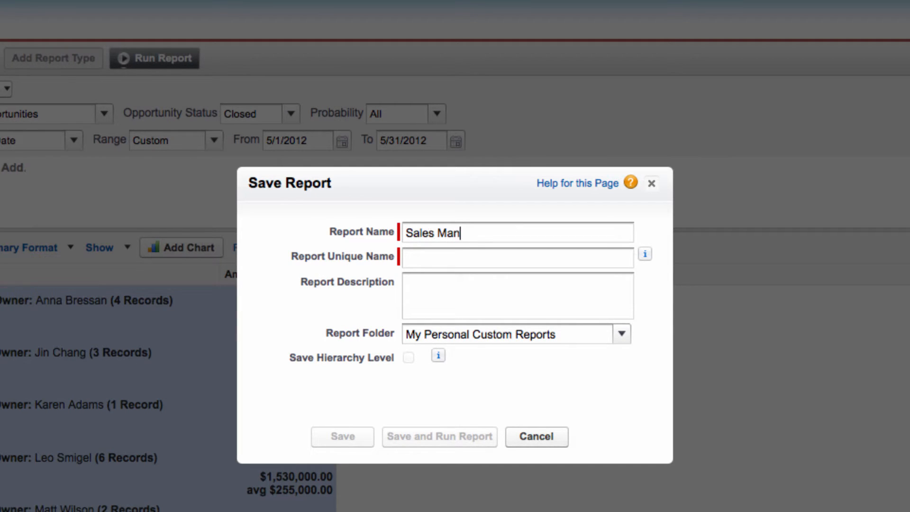
{"action": "type", "text": "ager Leader"}
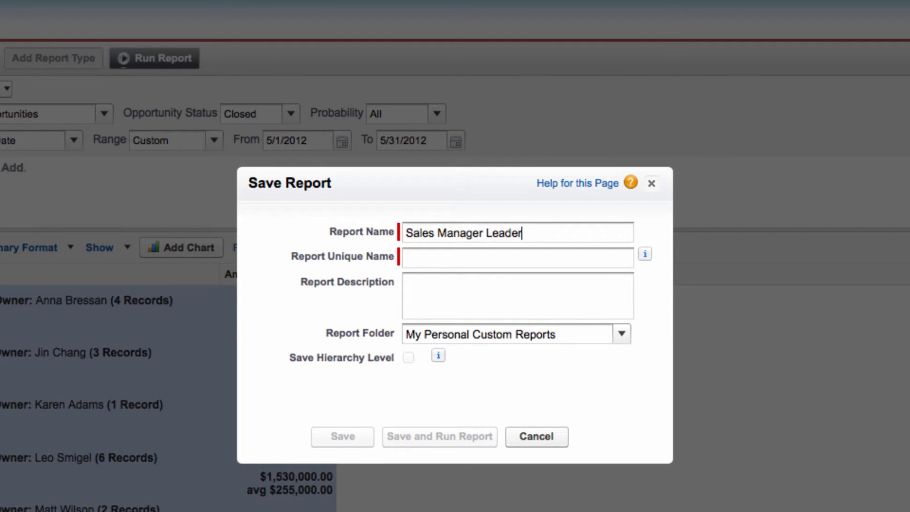
{"action": "type", "text": "Boa"}
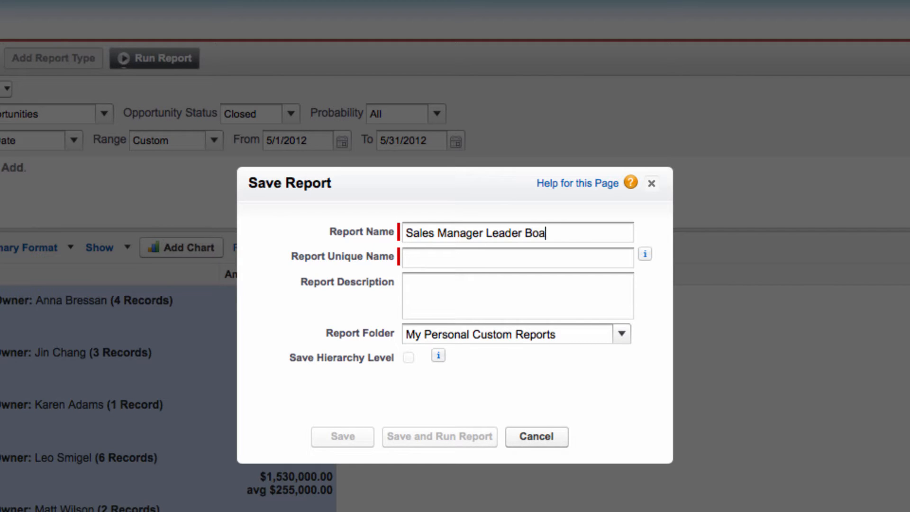
{"action": "type", "text": "rd"}
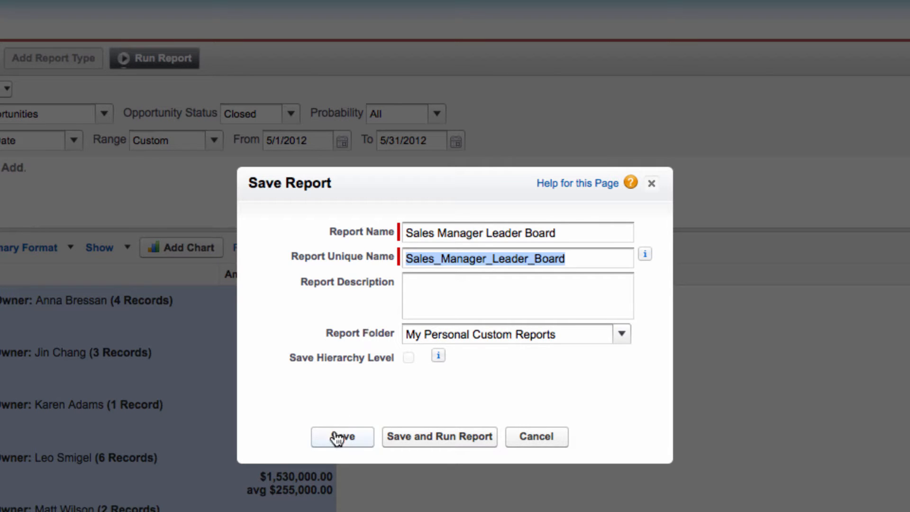
{"action": "left_click", "coordinate": [341, 436]}
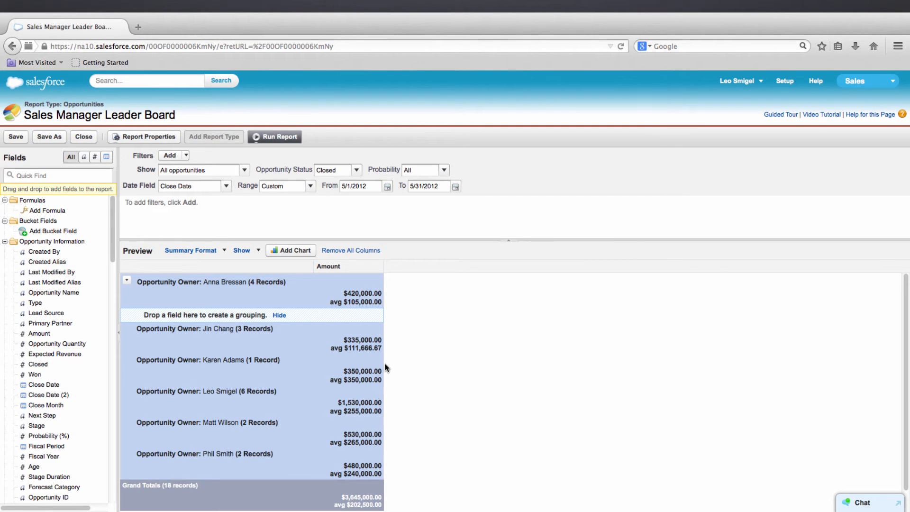
Step: Add a vertical column chart and plot an additional value as a line
{"action": "left_click", "coordinate": [290, 250]}
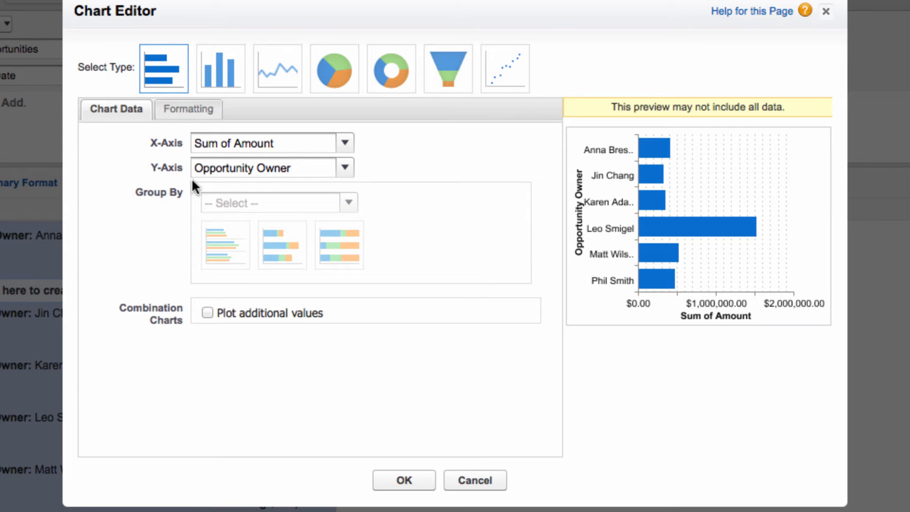
{"action": "mouse_move", "coordinate": [220, 68]}
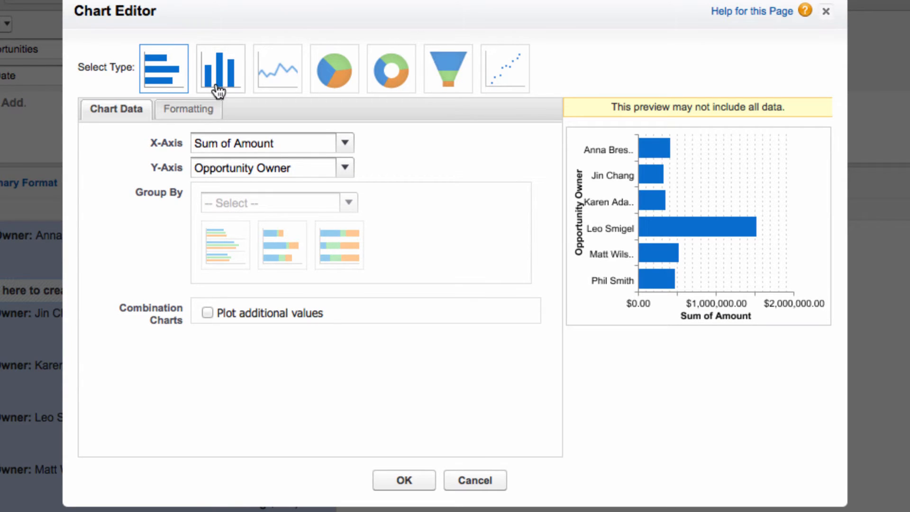
{"action": "left_click", "coordinate": [220, 67]}
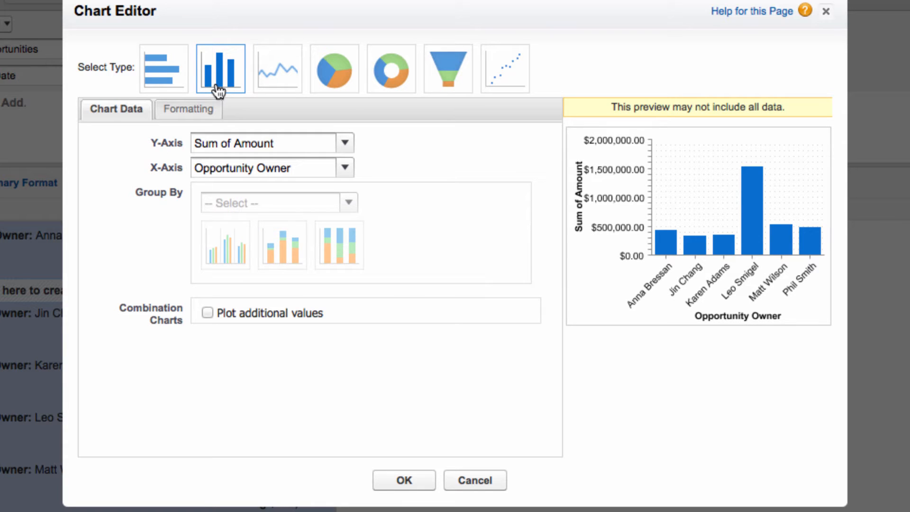
{"action": "mouse_move", "coordinate": [326, 142]}
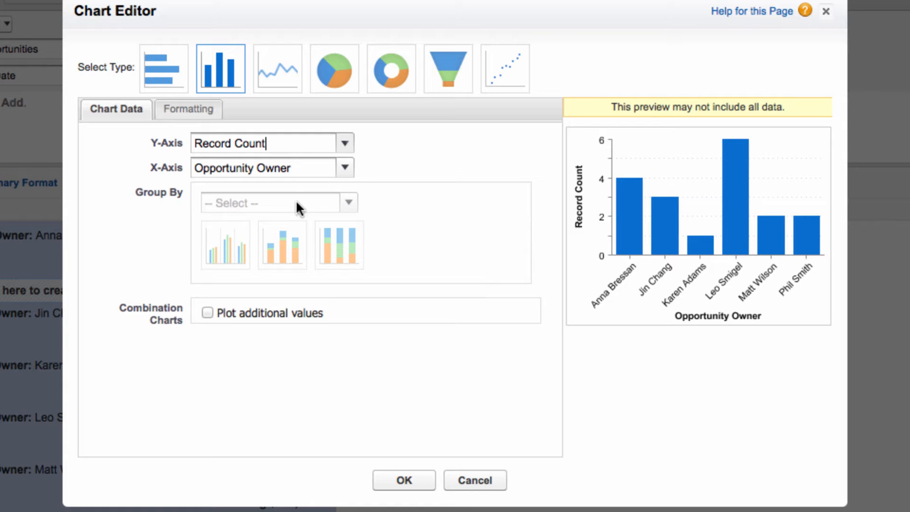
{"action": "mouse_move", "coordinate": [209, 316]}
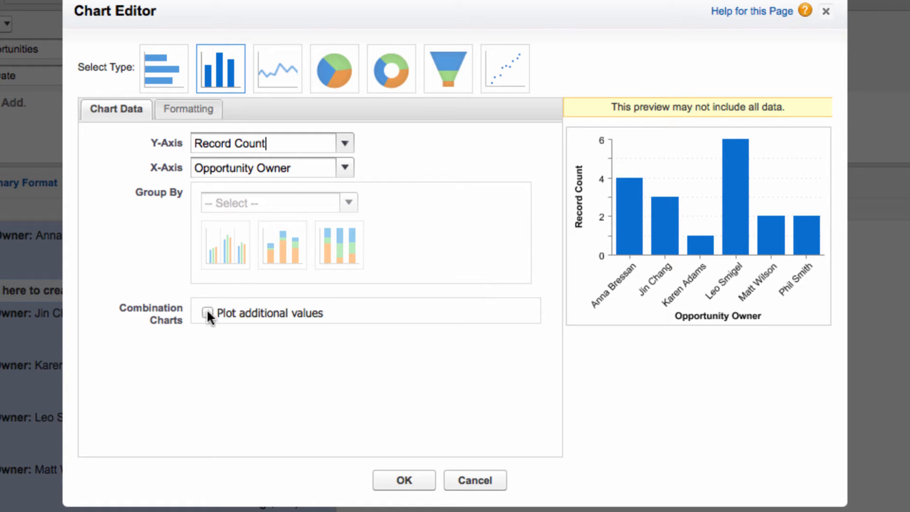
{"action": "left_click", "coordinate": [208, 312]}
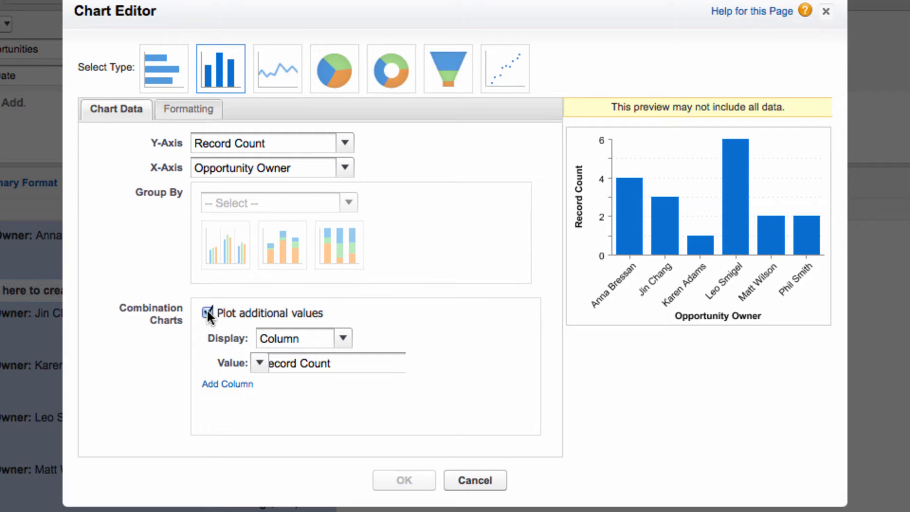
{"action": "left_click", "coordinate": [343, 338]}
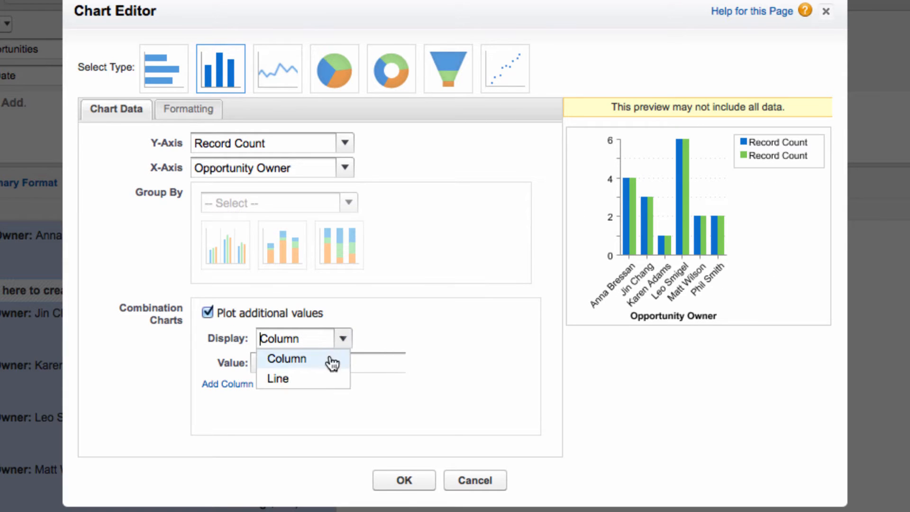
{"action": "left_click", "coordinate": [278, 378]}
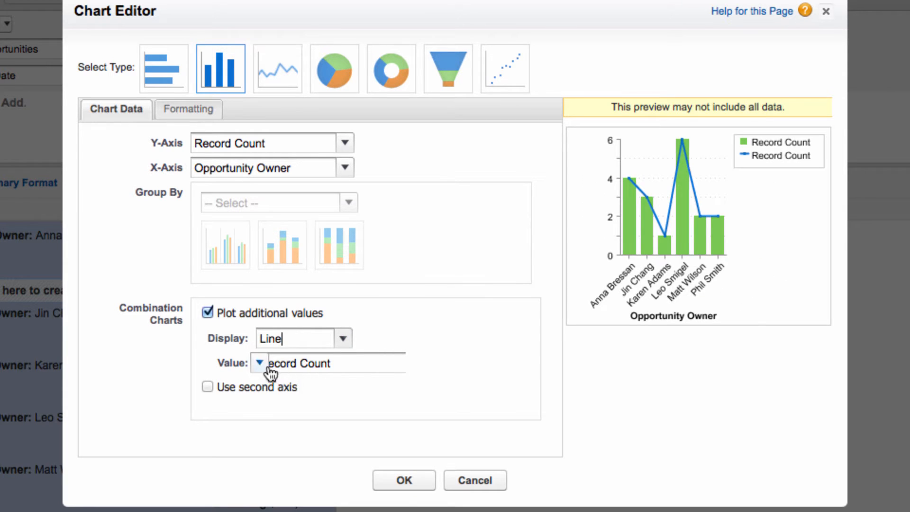
{"action": "left_click", "coordinate": [260, 363]}
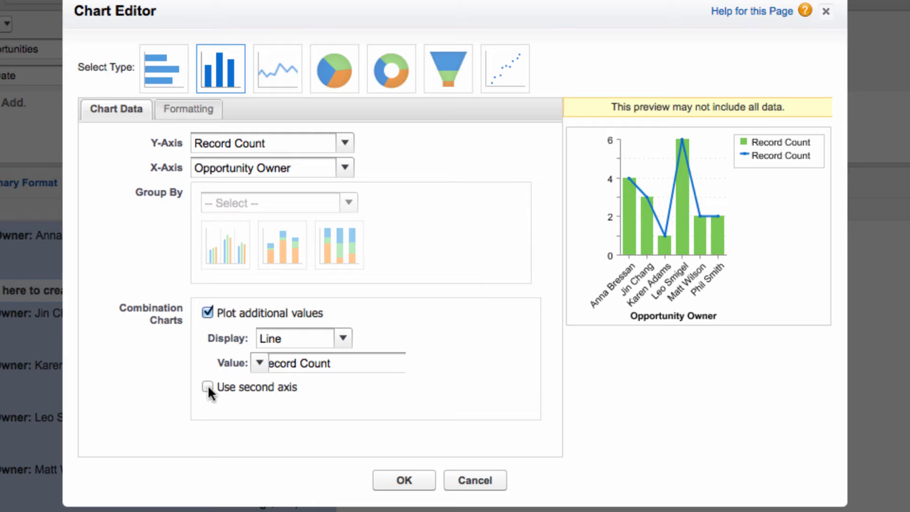
Step: Plot Sum of Amount as the line on a second axis and apply the chart
{"action": "left_click", "coordinate": [207, 387]}
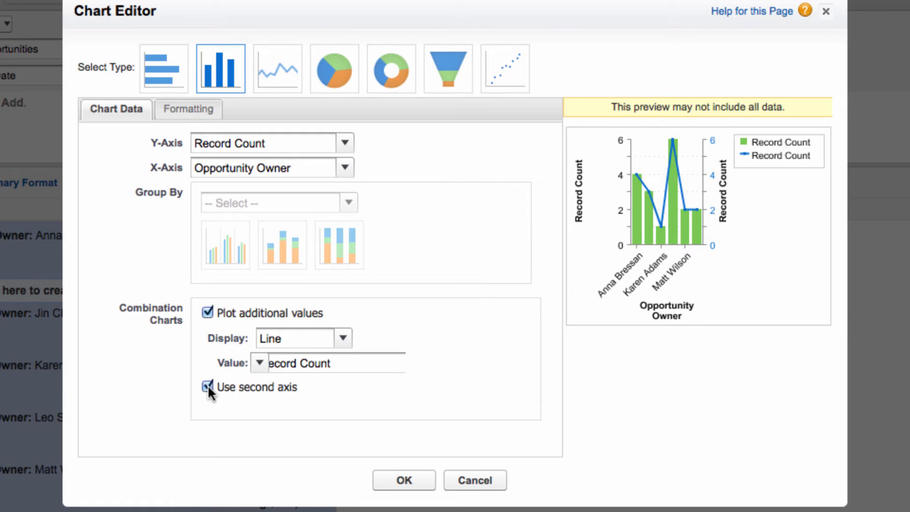
{"action": "left_click", "coordinate": [259, 364]}
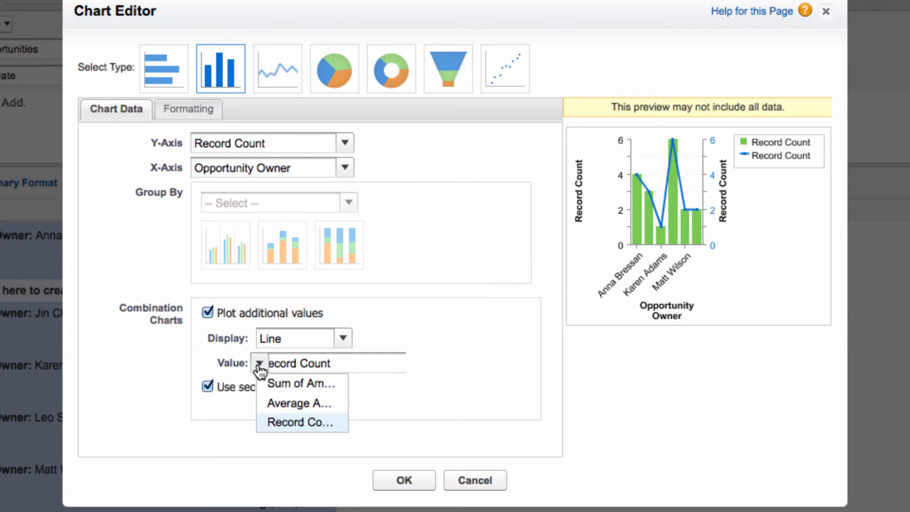
{"action": "mouse_move", "coordinate": [299, 403]}
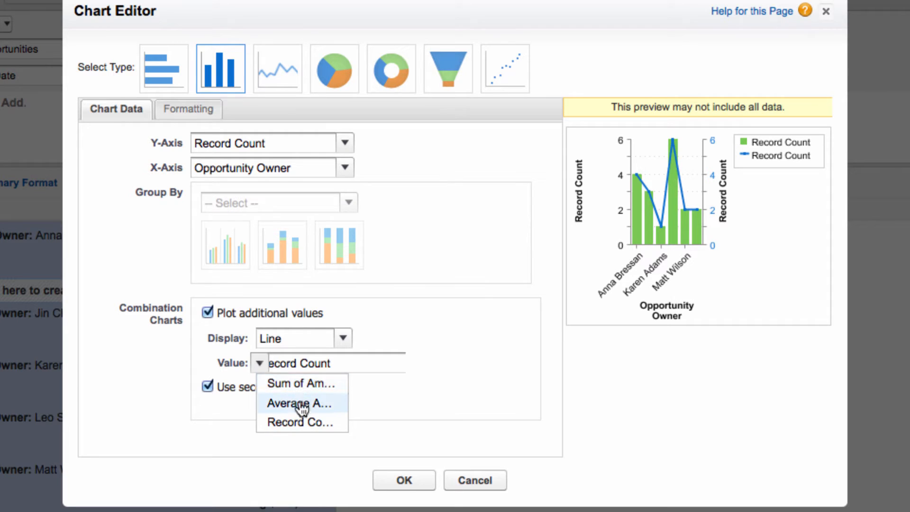
{"action": "mouse_move", "coordinate": [301, 389]}
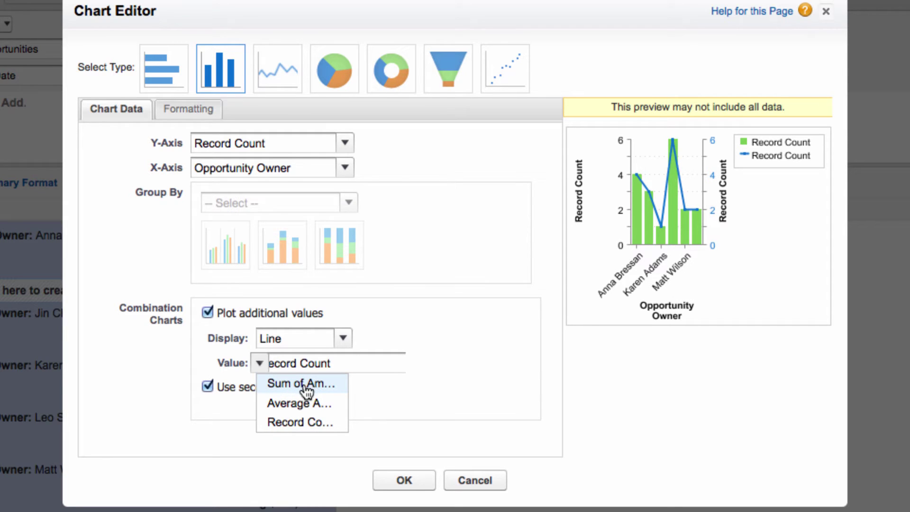
{"action": "left_click", "coordinate": [300, 384]}
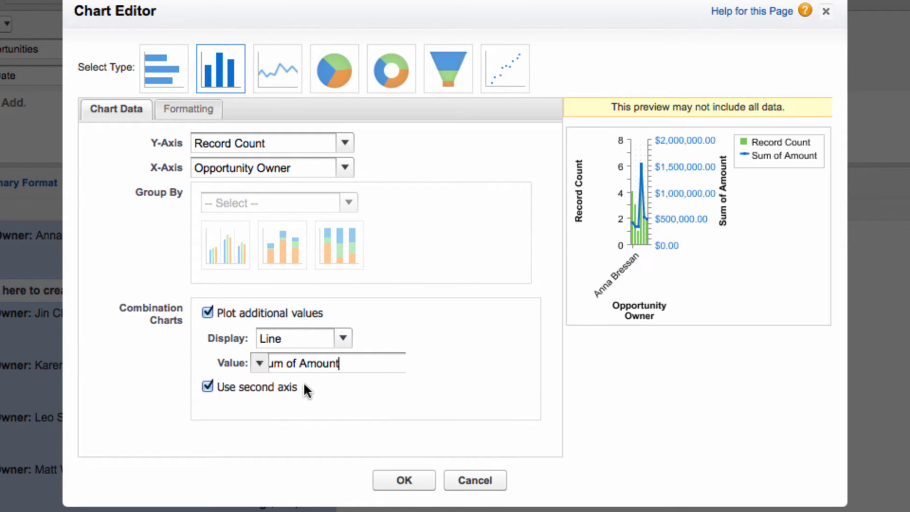
{"action": "left_click", "coordinate": [403, 480]}
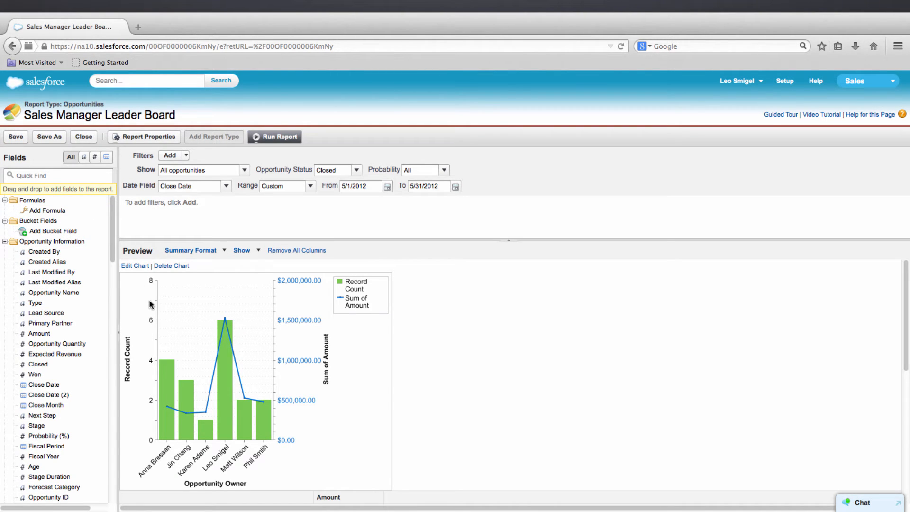
{"action": "scroll", "scroll_direction": "down", "scroll_amount": 3}
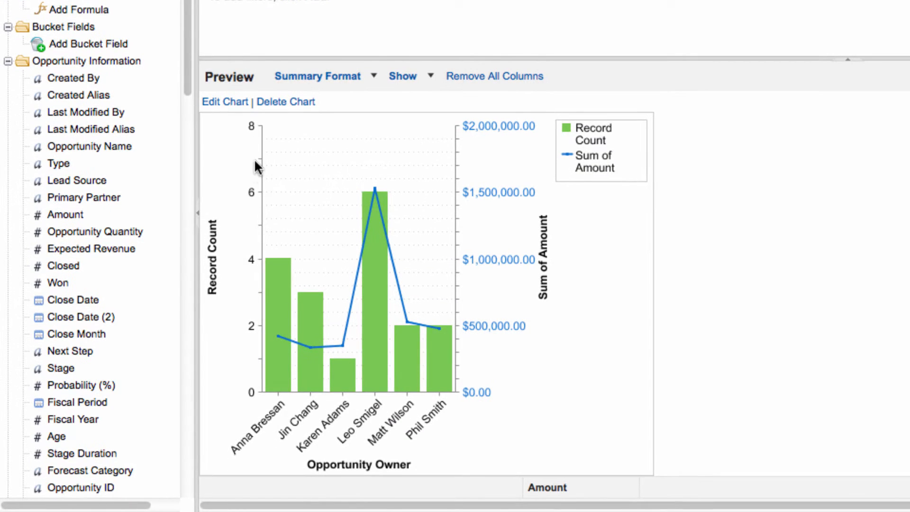
{"action": "mouse_move", "coordinate": [245, 395]}
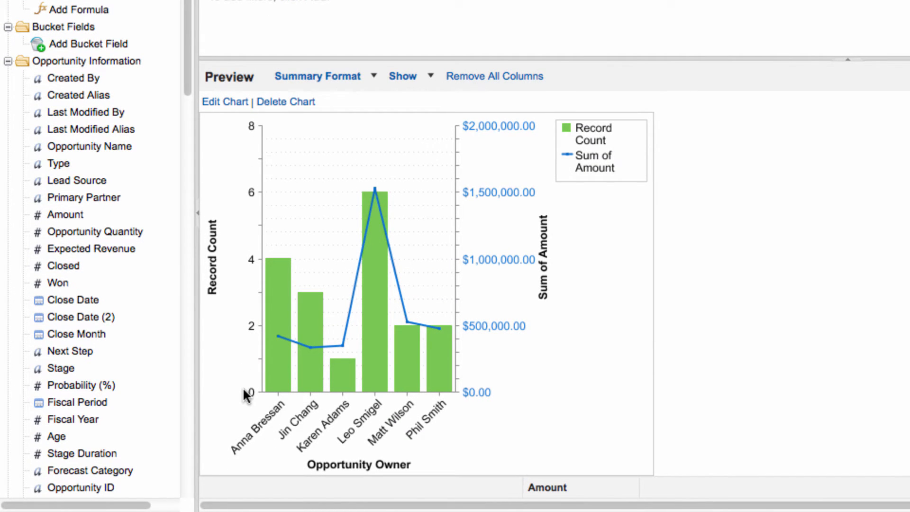
{"action": "mouse_move", "coordinate": [307, 390]}
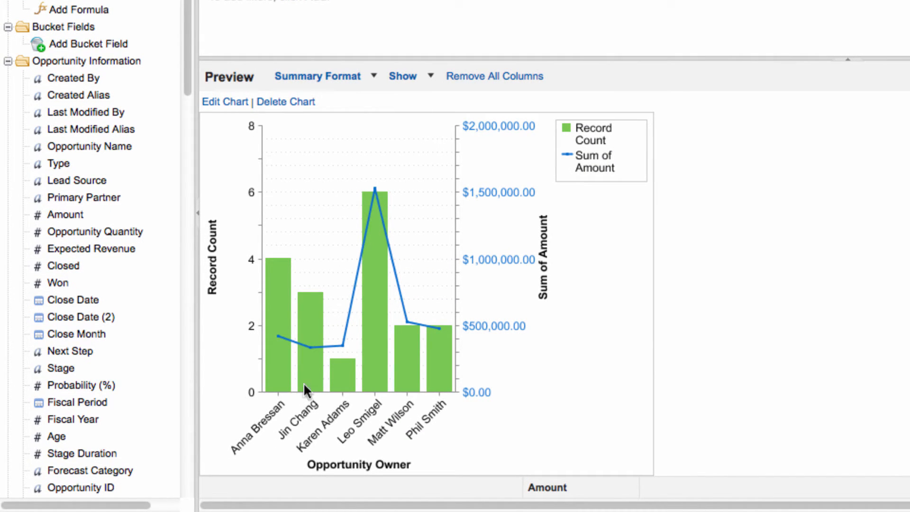
{"action": "mouse_move", "coordinate": [280, 388]}
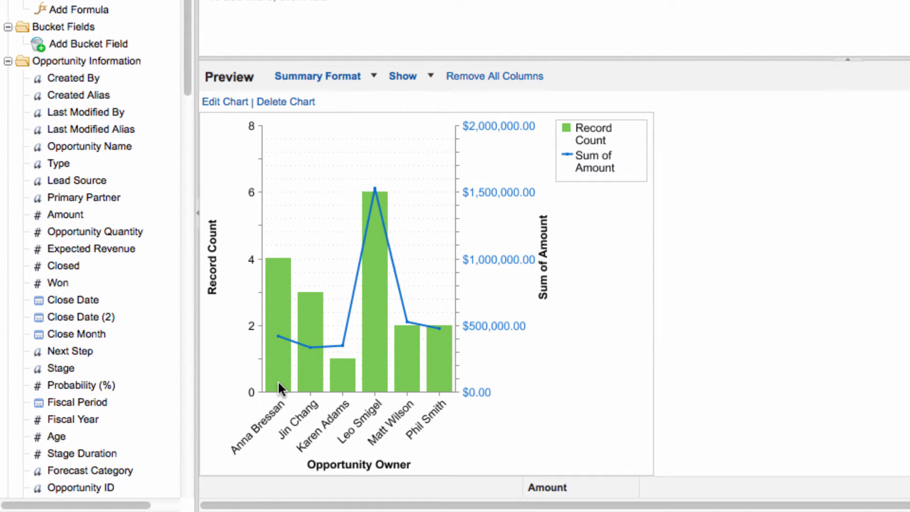
{"action": "mouse_move", "coordinate": [382, 404]}
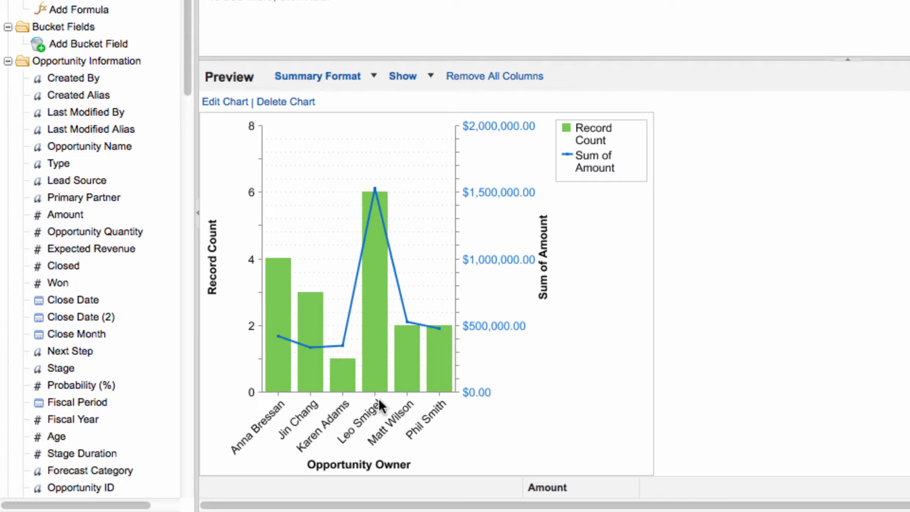
{"action": "mouse_move", "coordinate": [469, 341]}
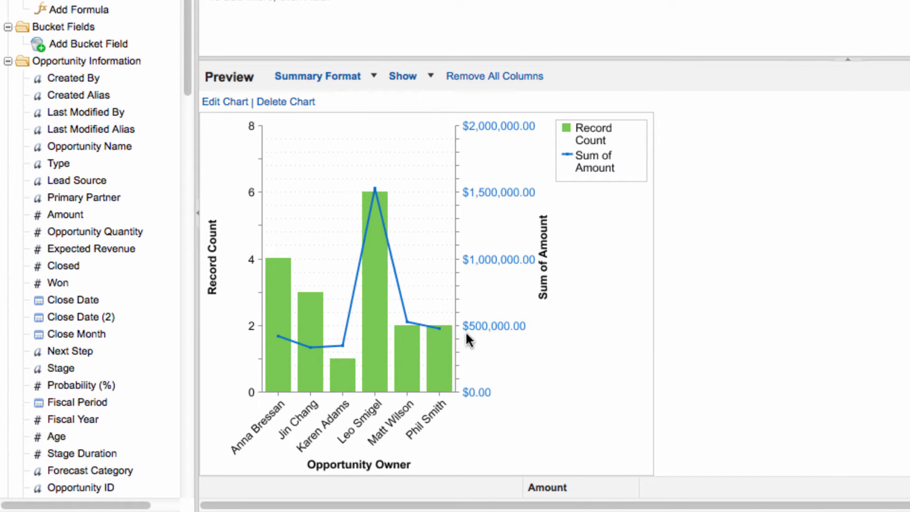
{"action": "mouse_move", "coordinate": [481, 380]}
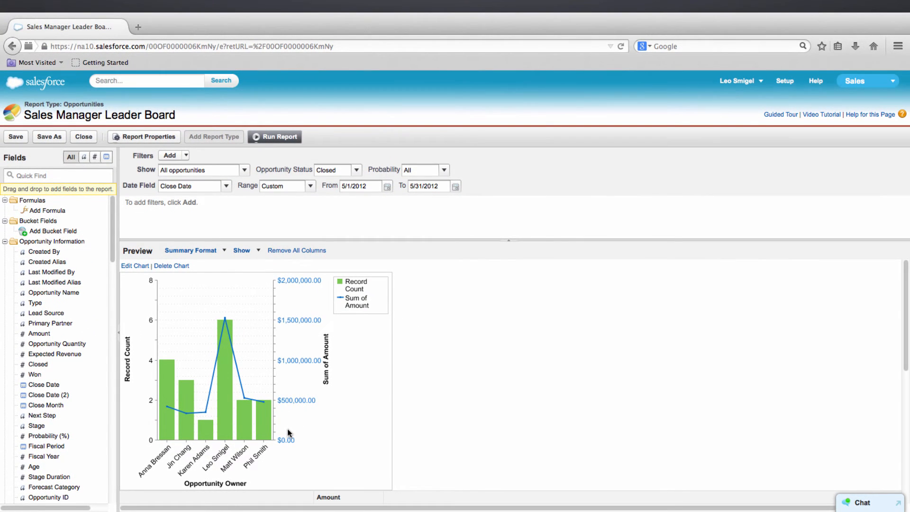
{"action": "left_click", "coordinate": [83, 136]}
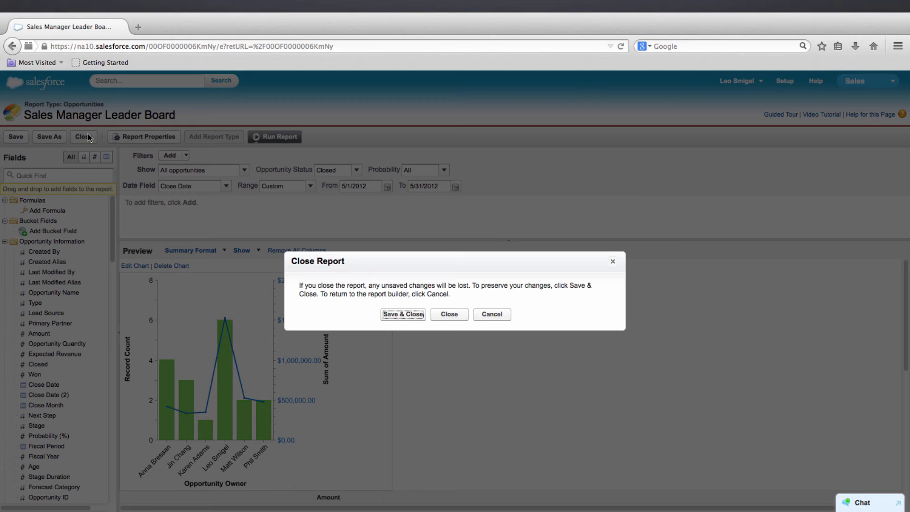
Step: Save and close the report, then open the Sales Manager Dashboard for editing
{"action": "left_click", "coordinate": [449, 313]}
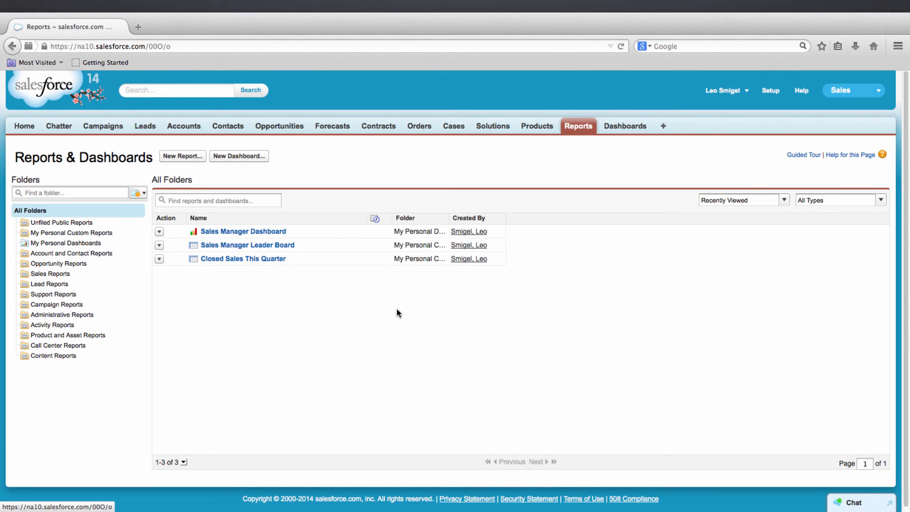
{"action": "left_click", "coordinate": [243, 230]}
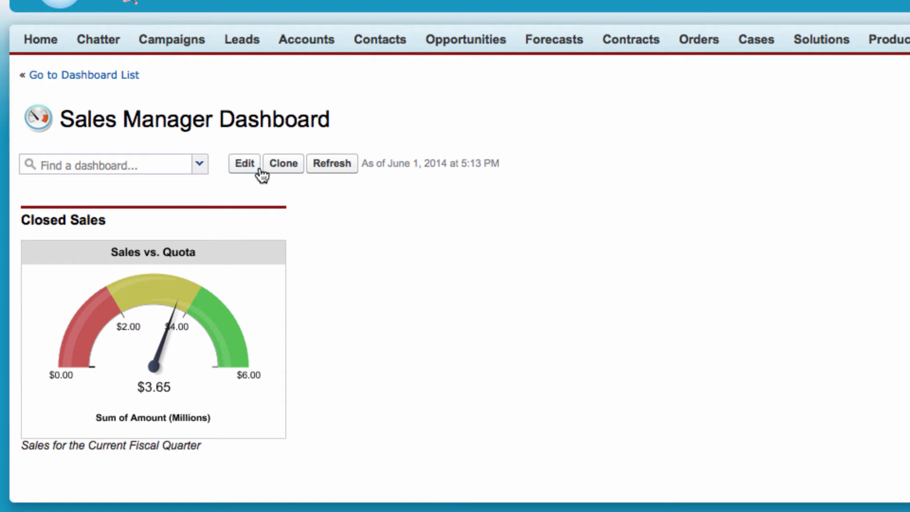
{"action": "left_click", "coordinate": [244, 163]}
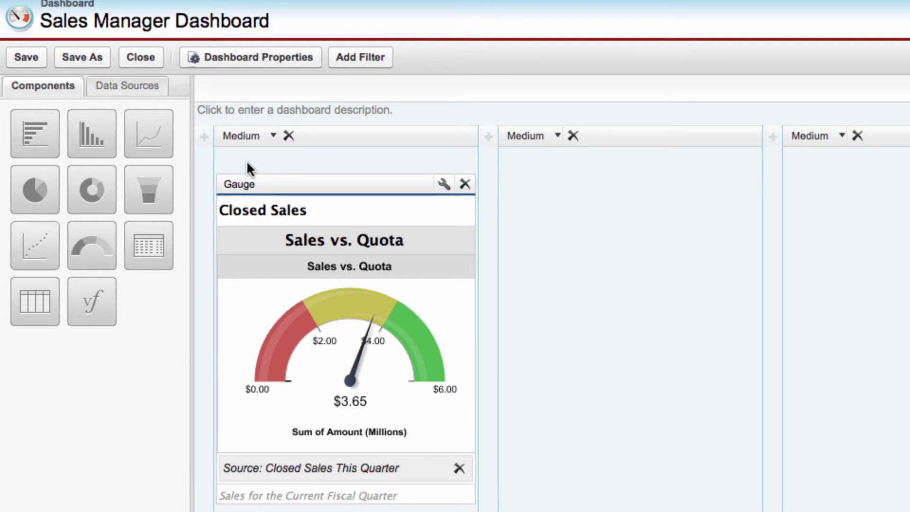
{"action": "mouse_move", "coordinate": [34, 300]}
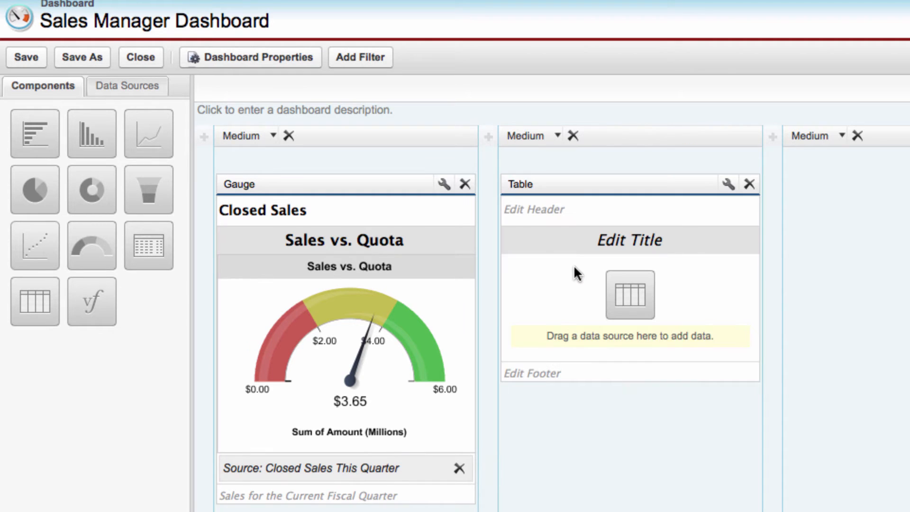
Step: Browse the dashboard's report data sources for Sales Manager Leader Board
{"action": "left_click", "coordinate": [124, 86]}
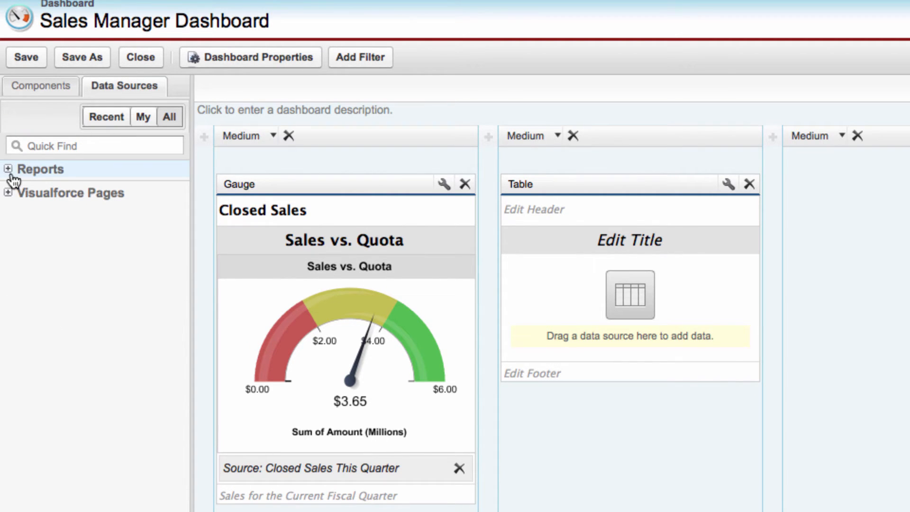
{"action": "left_click", "coordinate": [8, 168]}
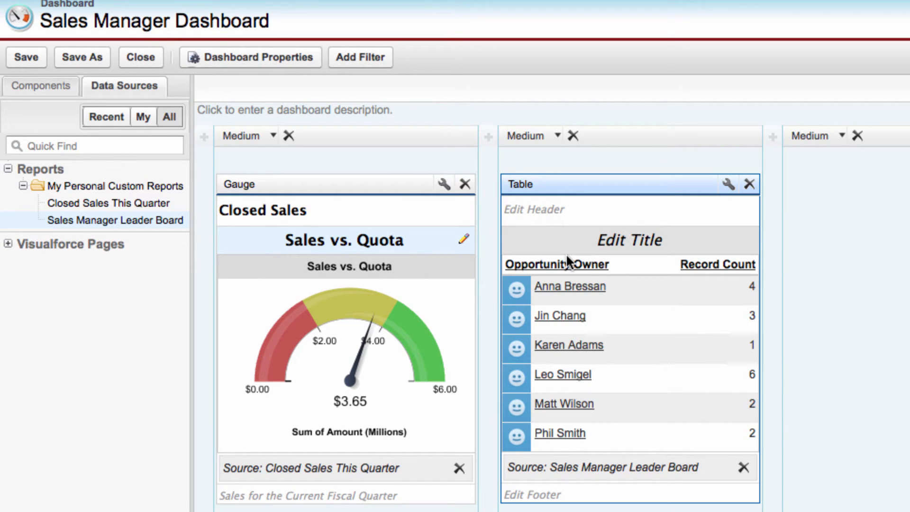
{"action": "mouse_move", "coordinate": [571, 352]}
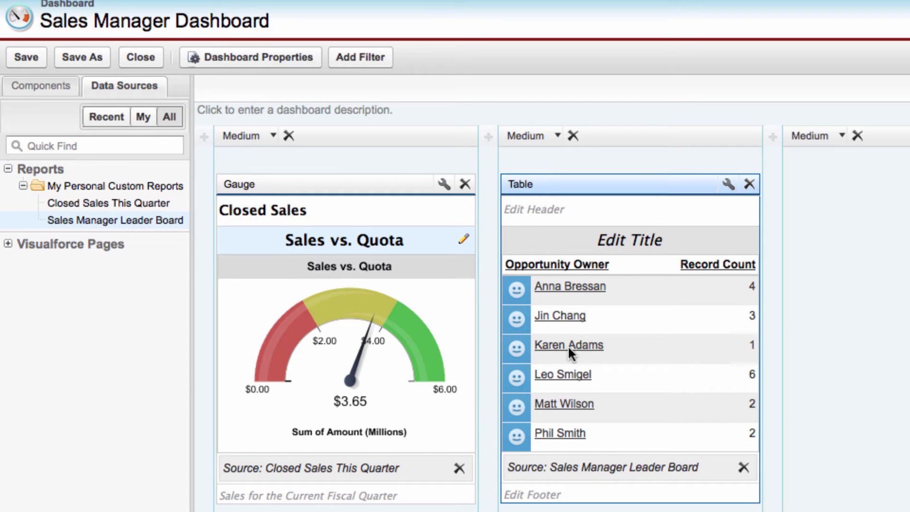
{"action": "mouse_move", "coordinate": [708, 290]}
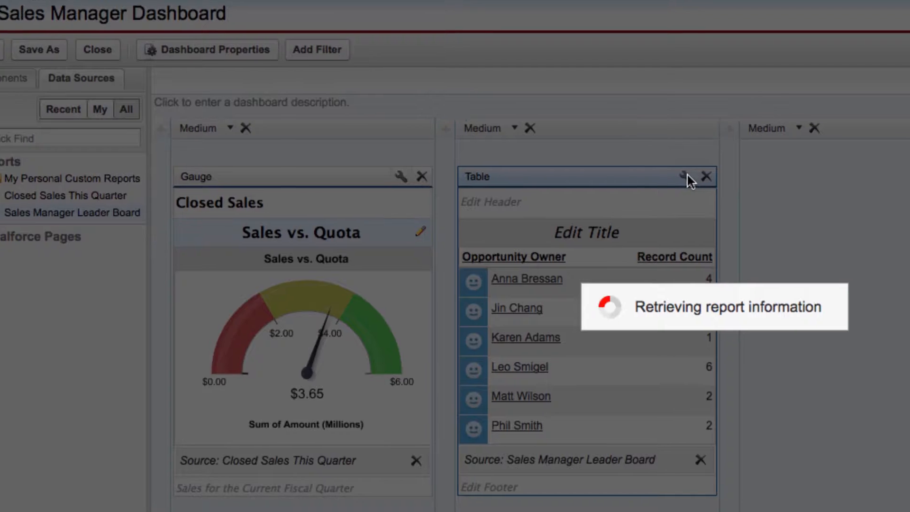
Step: Customize the table: Sum of Amount descending with total, plus Record Count with total
{"action": "left_click", "coordinate": [682, 176]}
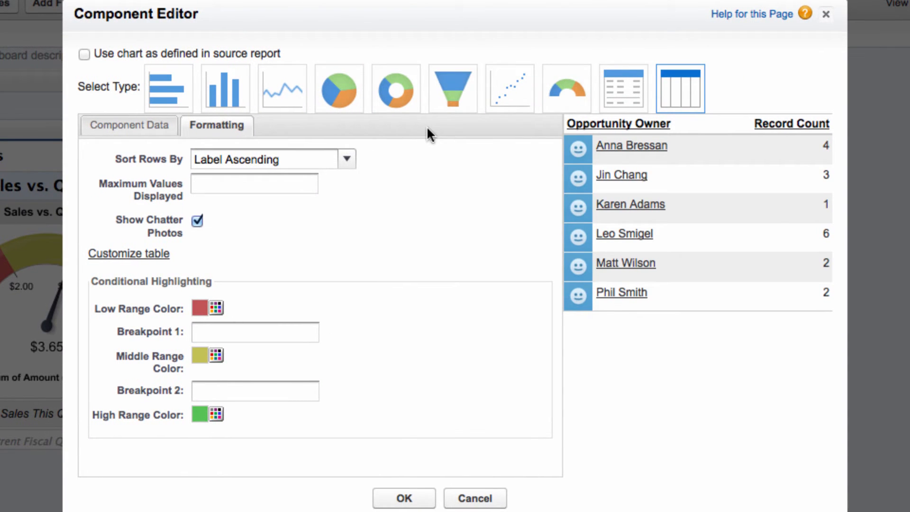
{"action": "mouse_move", "coordinate": [128, 253]}
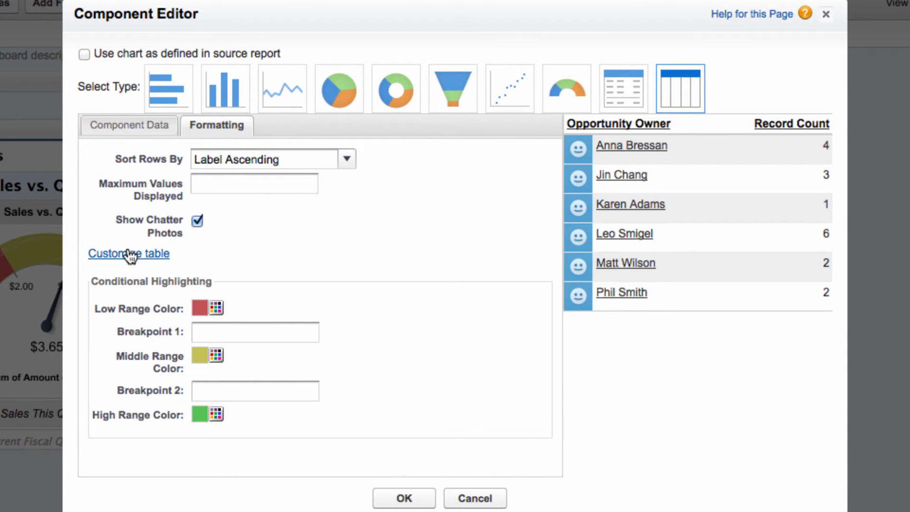
{"action": "mouse_move", "coordinate": [129, 260]}
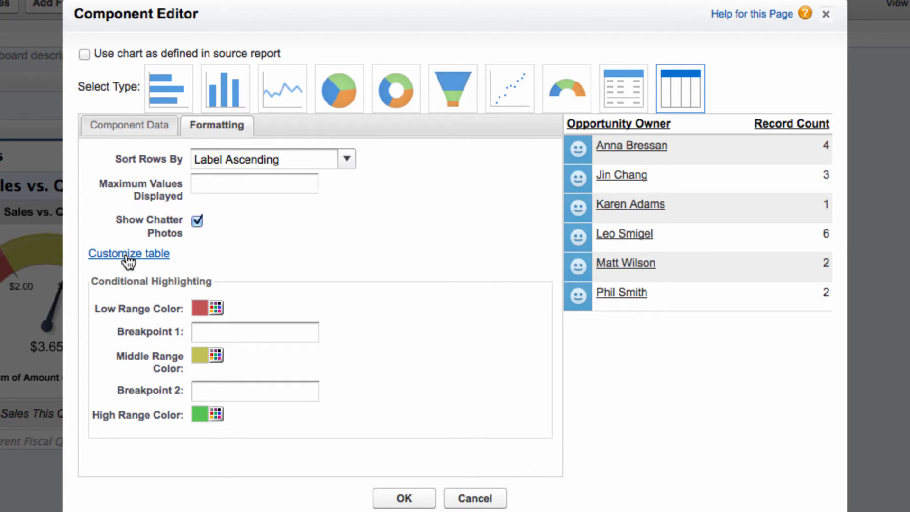
{"action": "left_click", "coordinate": [128, 253]}
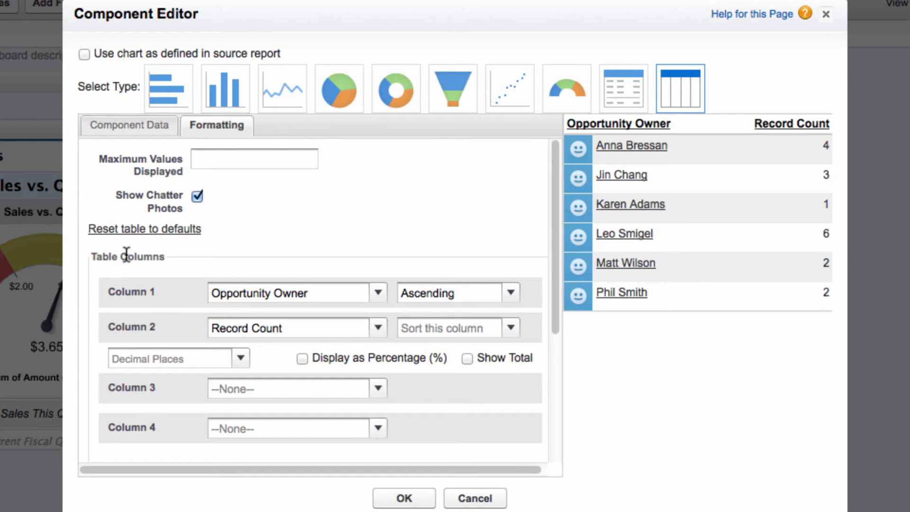
{"action": "mouse_move", "coordinate": [161, 271]}
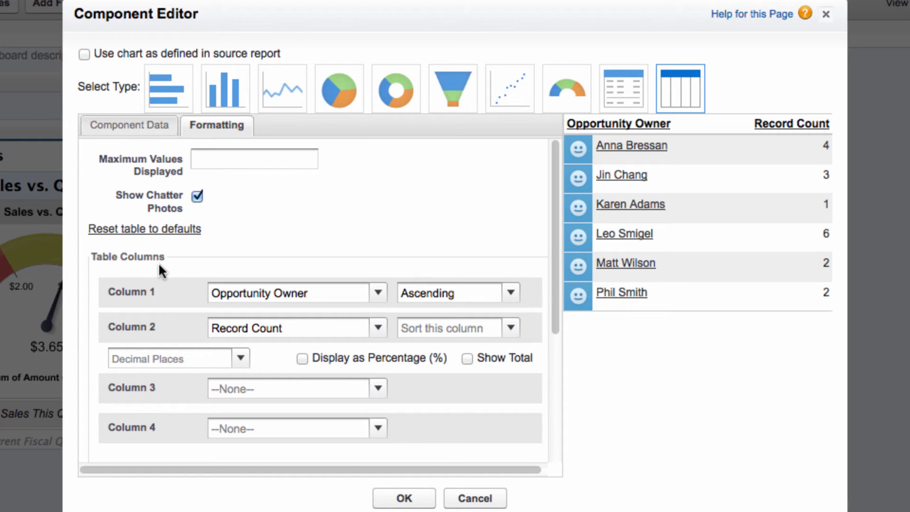
{"action": "left_click", "coordinate": [377, 327]}
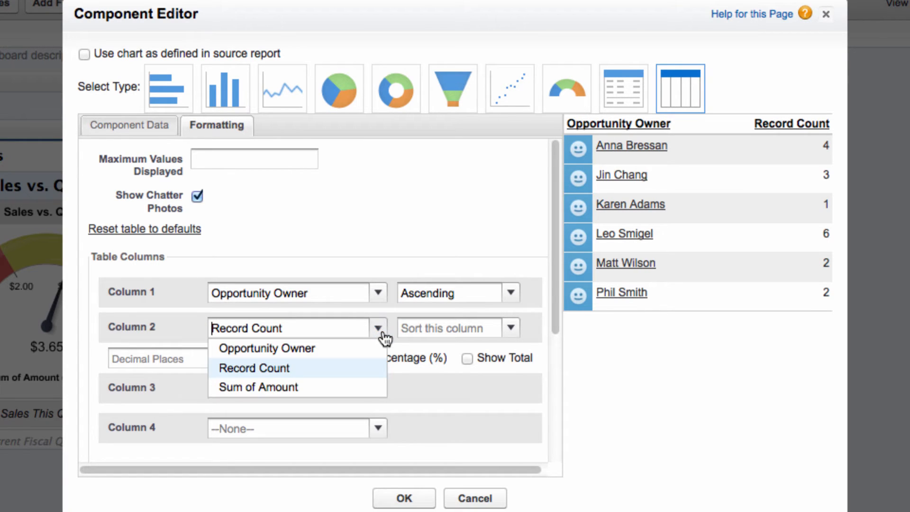
{"action": "left_click", "coordinate": [257, 387]}
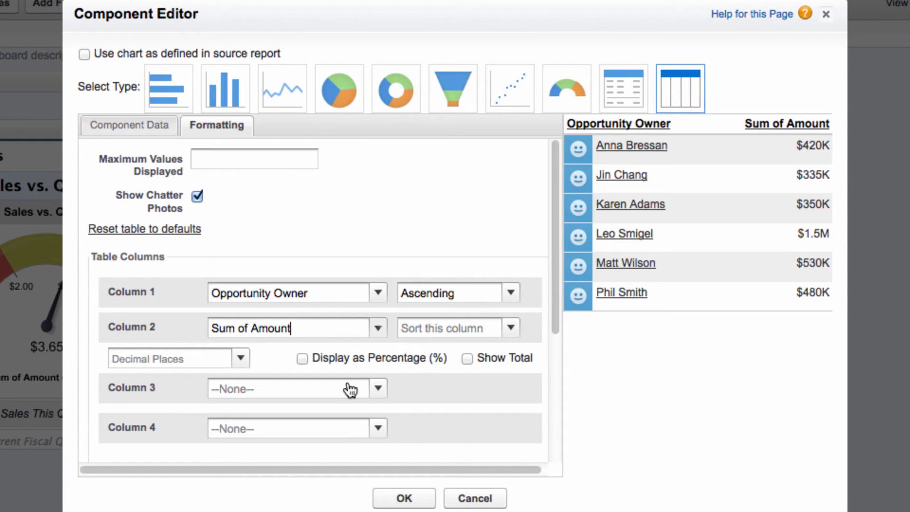
{"action": "mouse_move", "coordinate": [508, 333]}
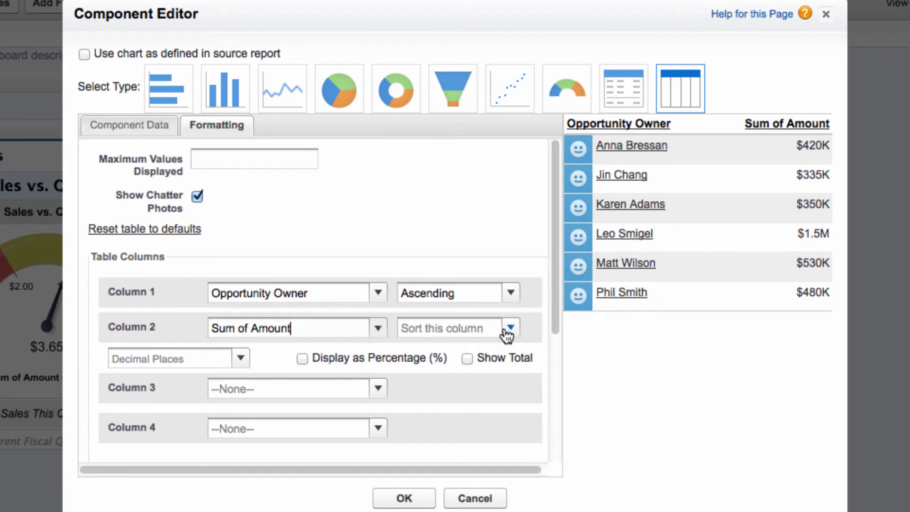
{"action": "left_click", "coordinate": [507, 327]}
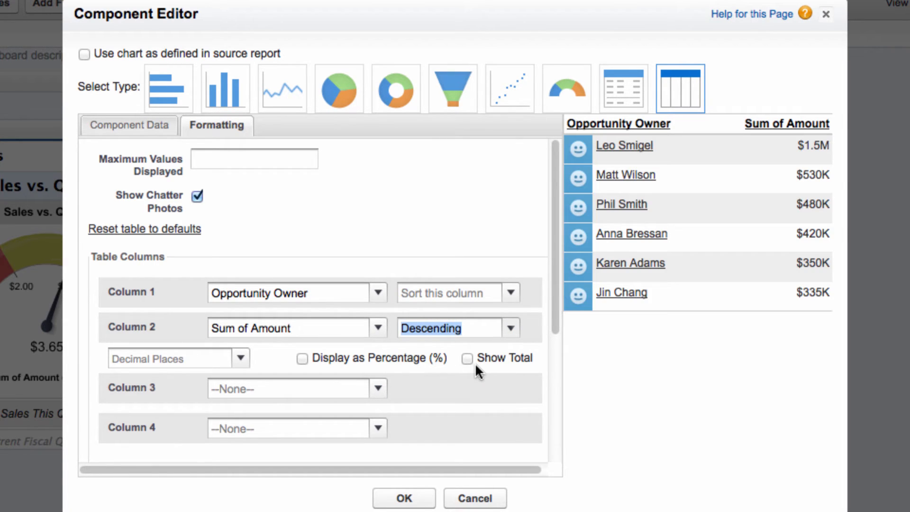
{"action": "left_click", "coordinate": [467, 358]}
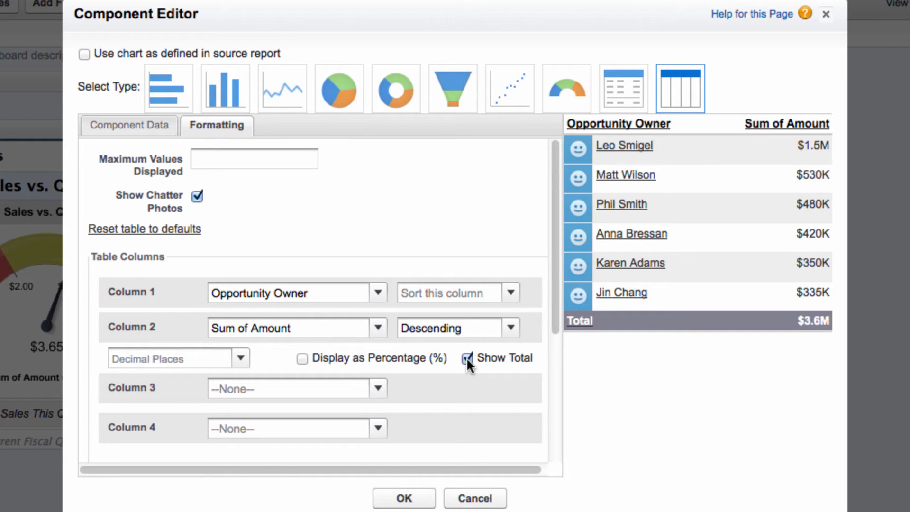
{"action": "mouse_move", "coordinate": [375, 388]}
{"action": "type", "text": "Record Count"}
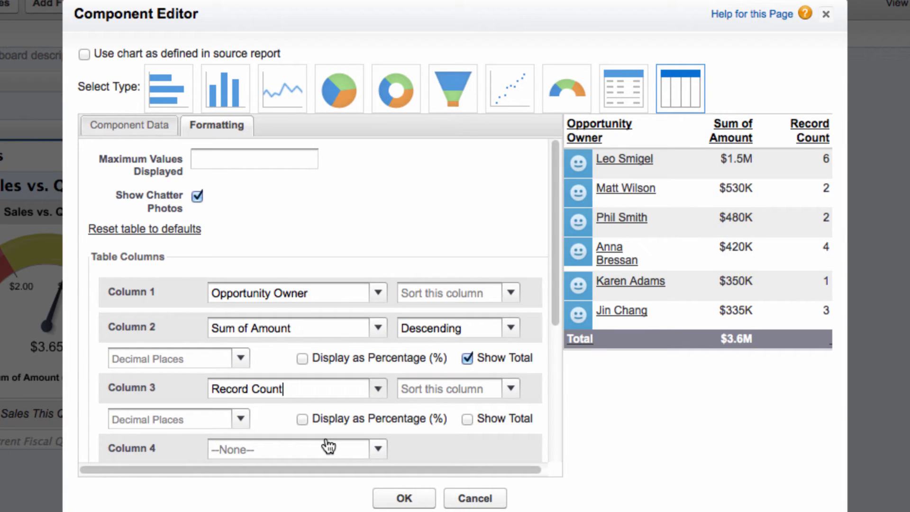
{"action": "left_click", "coordinate": [466, 418]}
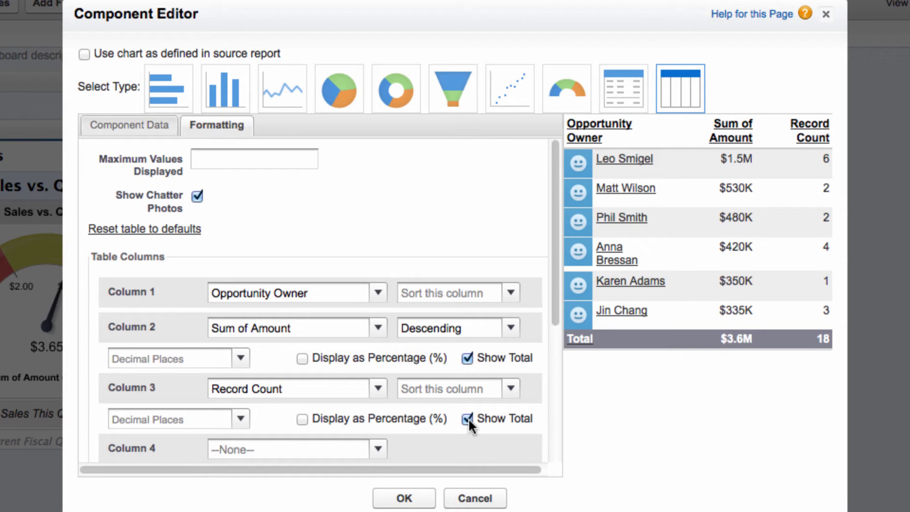
{"action": "mouse_move", "coordinate": [198, 199]}
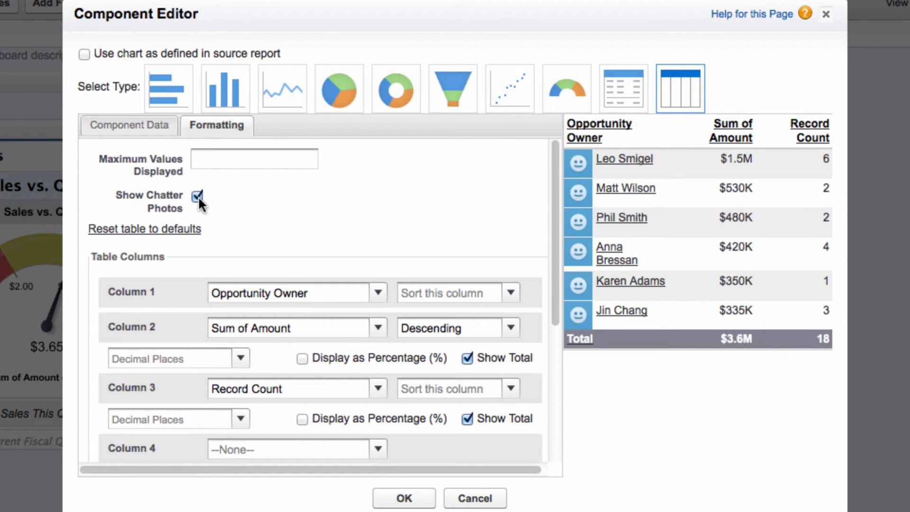
{"action": "mouse_move", "coordinate": [583, 320]}
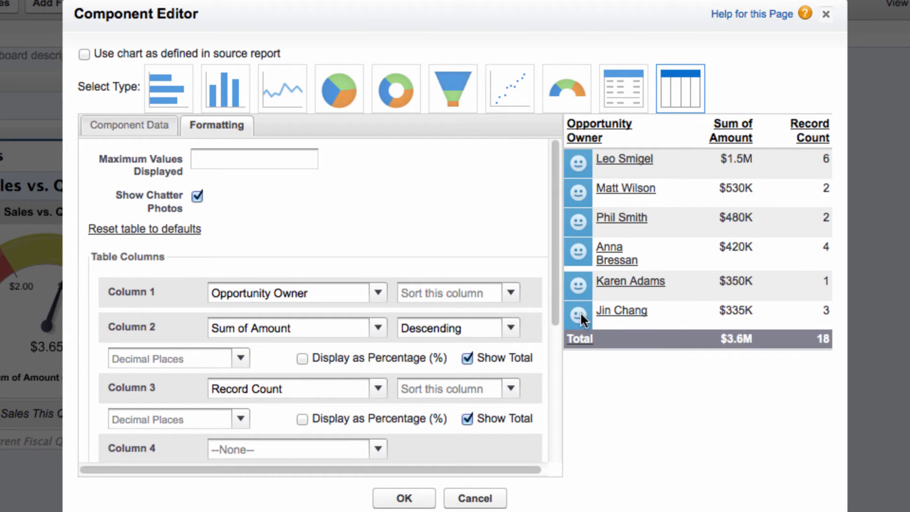
{"action": "mouse_move", "coordinate": [180, 139]}
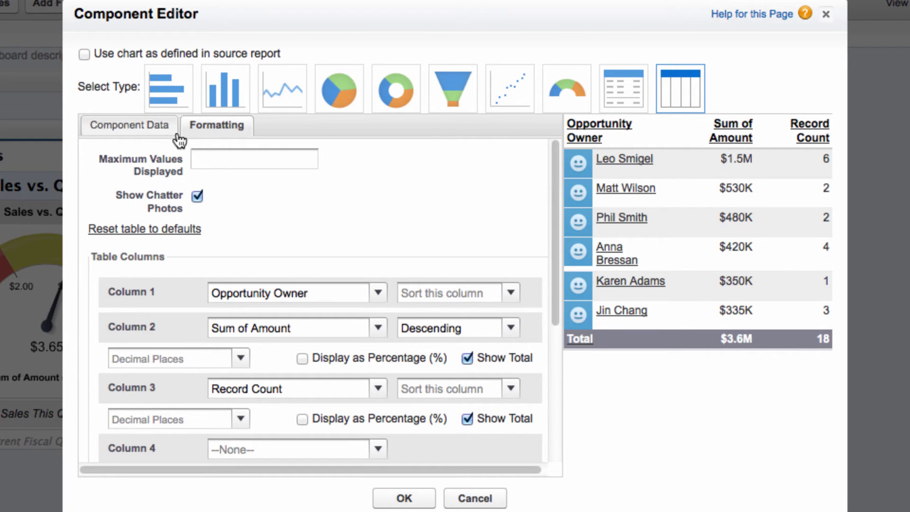
Step: Set the table's drill down to Record Detail Page and apply the settings
{"action": "left_click", "coordinate": [130, 125]}
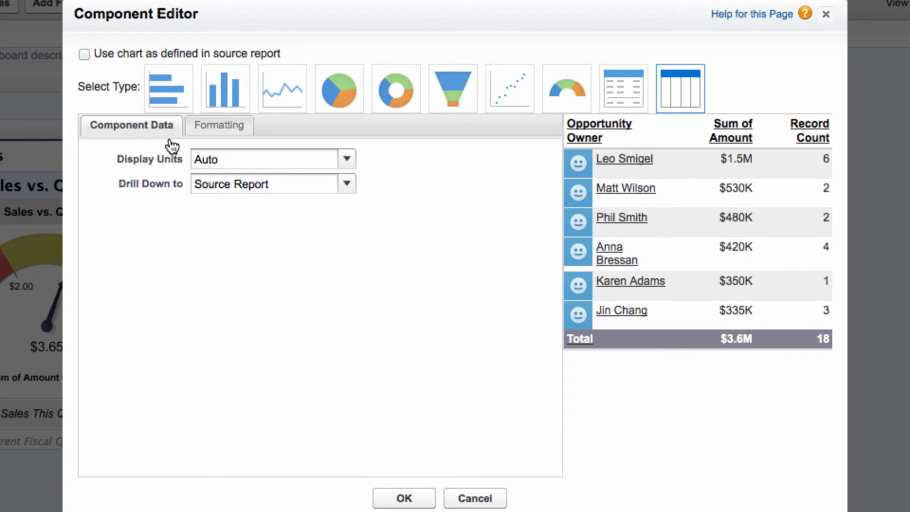
{"action": "left_click", "coordinate": [346, 184]}
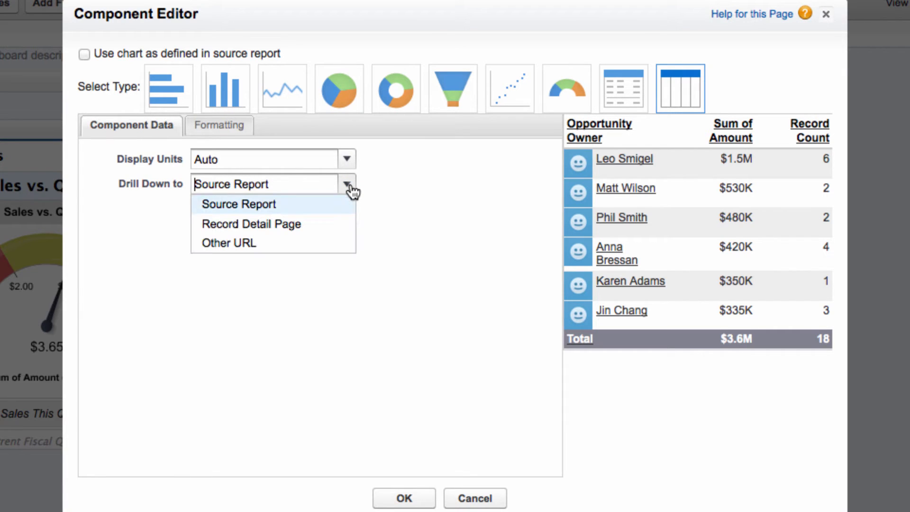
{"action": "mouse_move", "coordinate": [295, 224]}
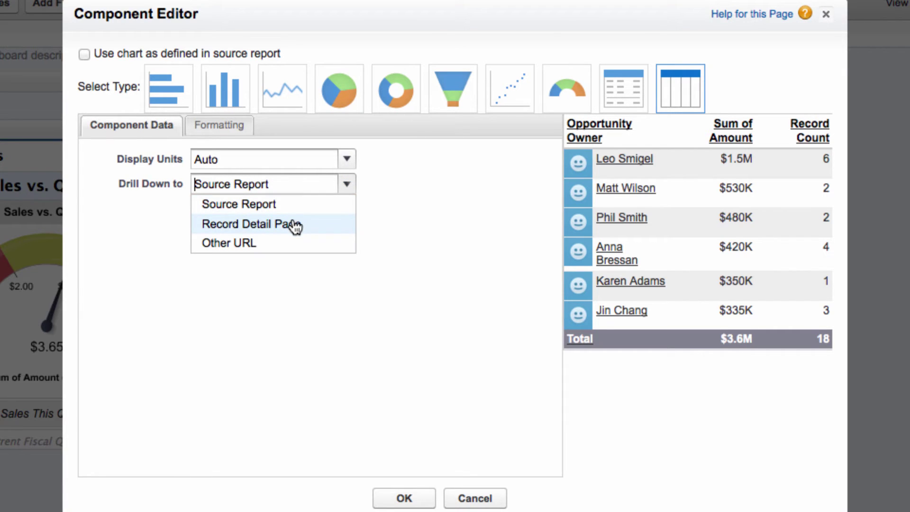
{"action": "left_click", "coordinate": [251, 225]}
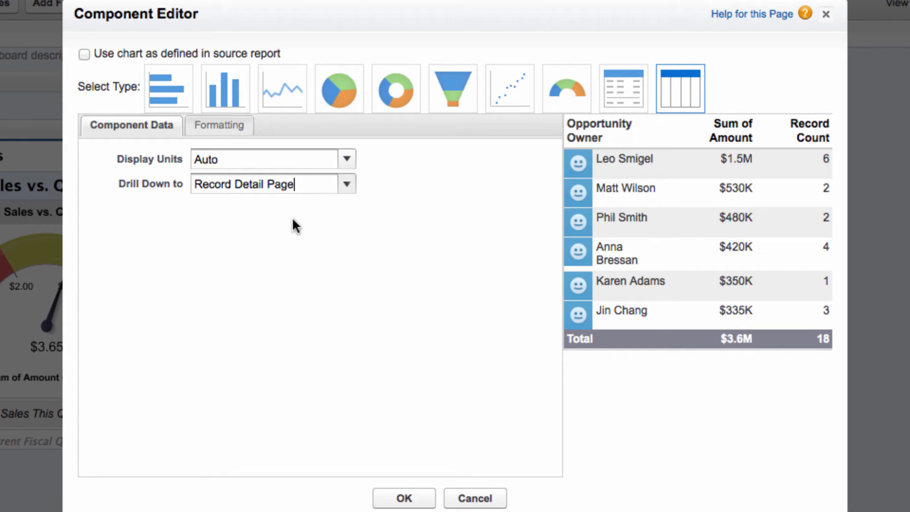
{"action": "mouse_move", "coordinate": [394, 461]}
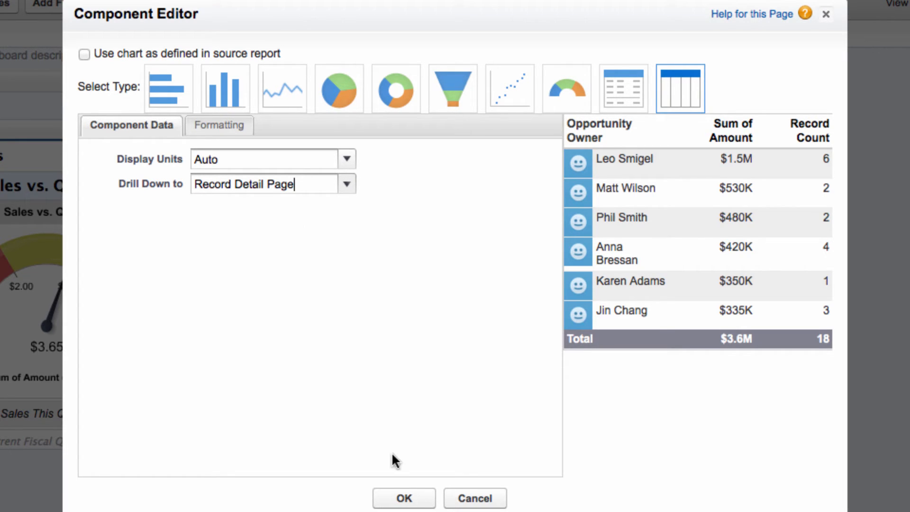
{"action": "left_click", "coordinate": [403, 497]}
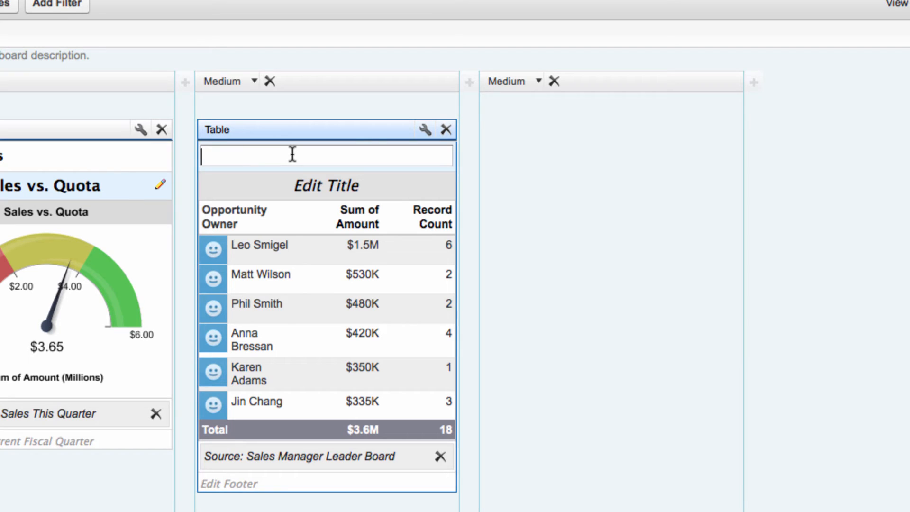
Step: Label the table with header 'Performance', title 'Closed Deals Leader Board', footer 'Top 5 Salespeople – May 2012'
{"action": "type", "text": "P"}
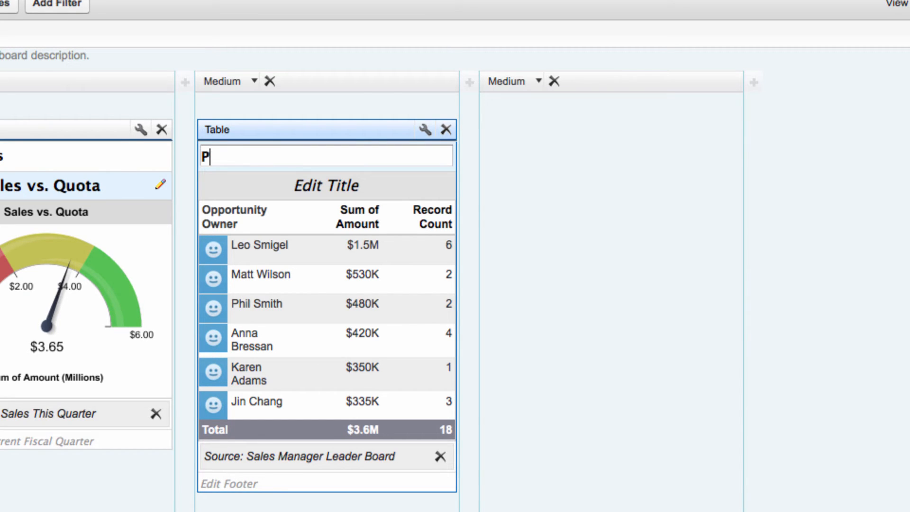
{"action": "type", "text": "erformance"}
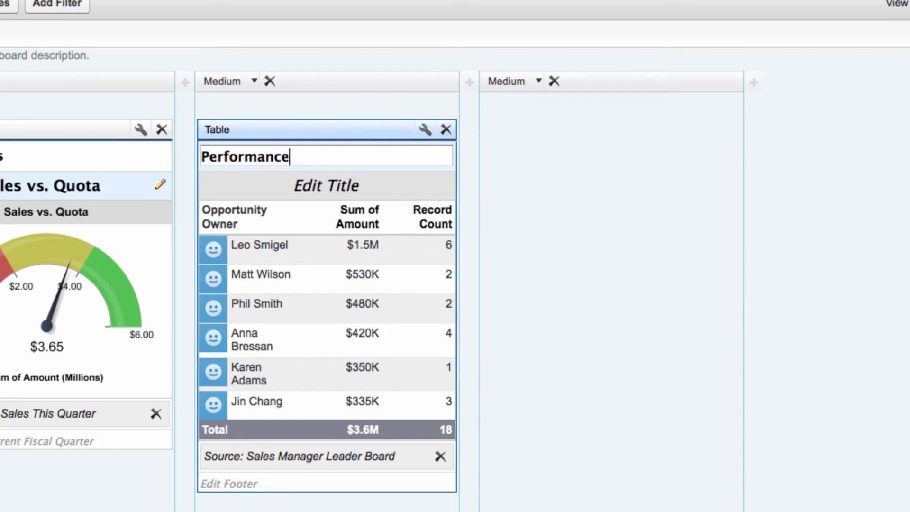
{"action": "mouse_move", "coordinate": [326, 186]}
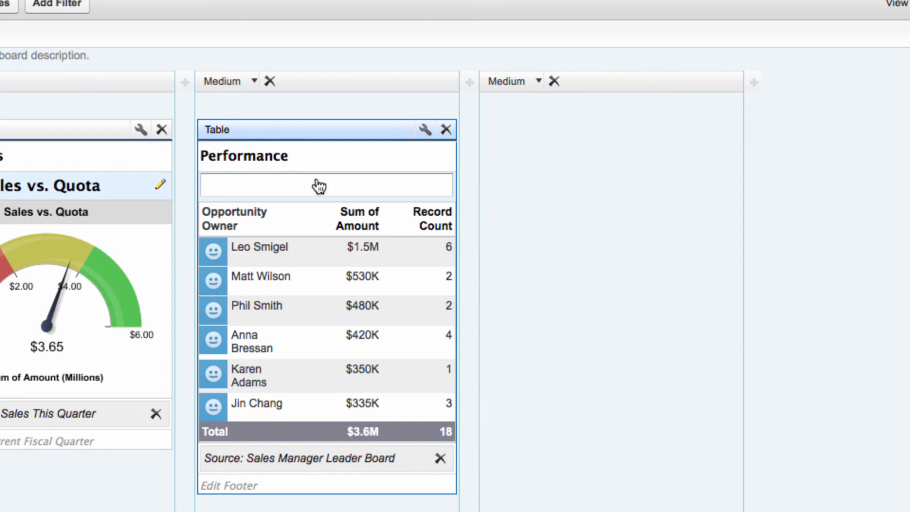
{"action": "type", "text": "Closed D"}
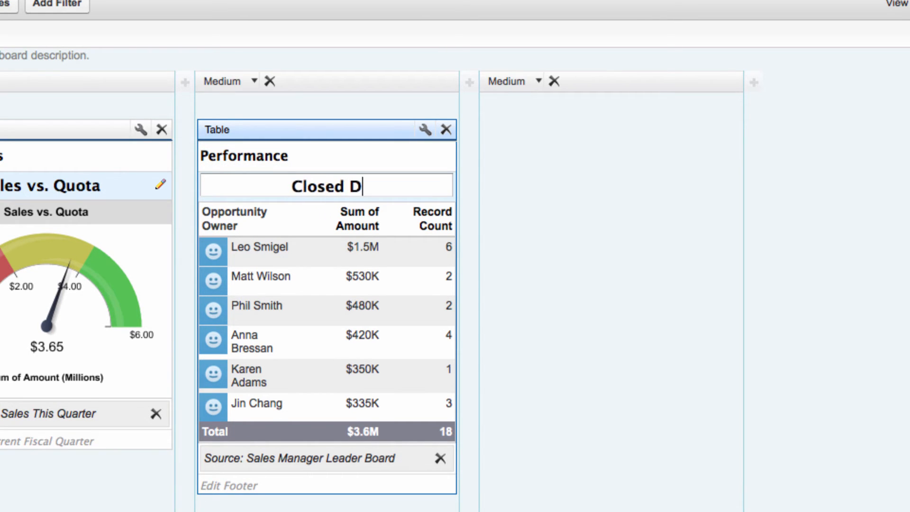
{"action": "type", "text": "eals Leader Board"}
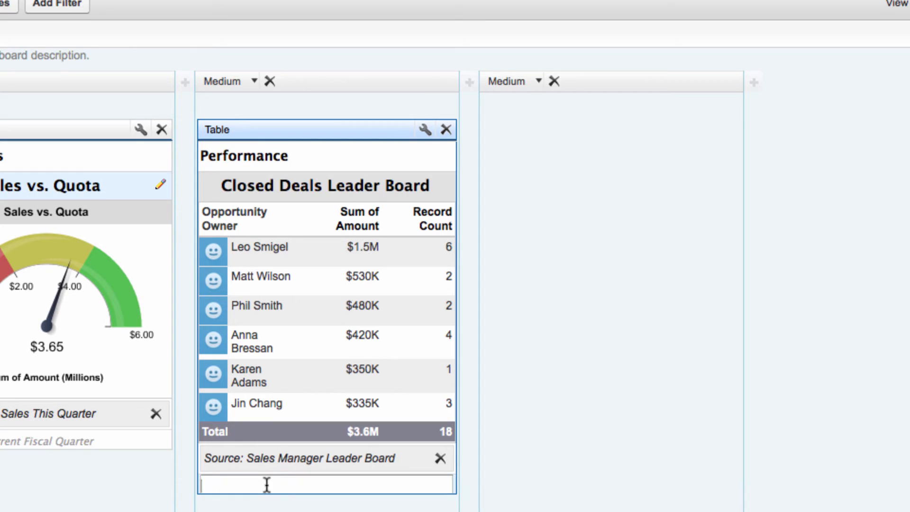
{"action": "type", "text": "Top 5"}
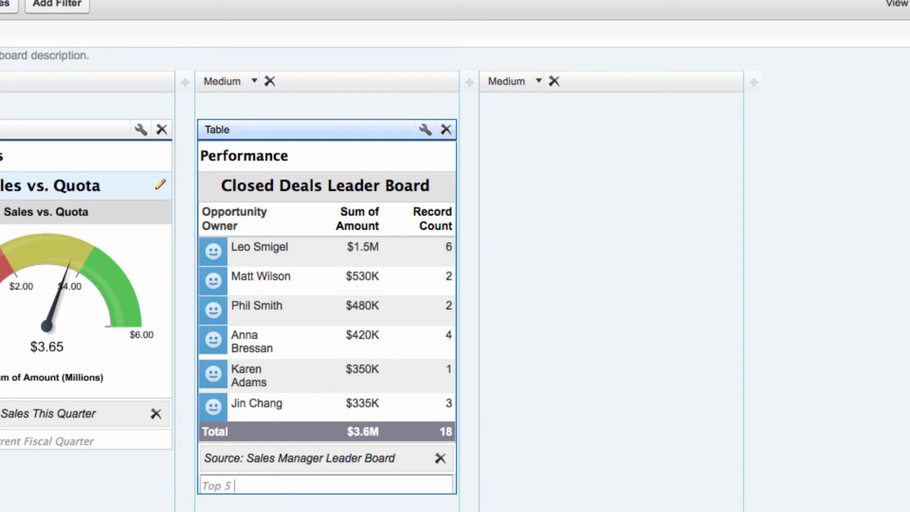
{"action": "type", "text": "Salespeople – Ma"}
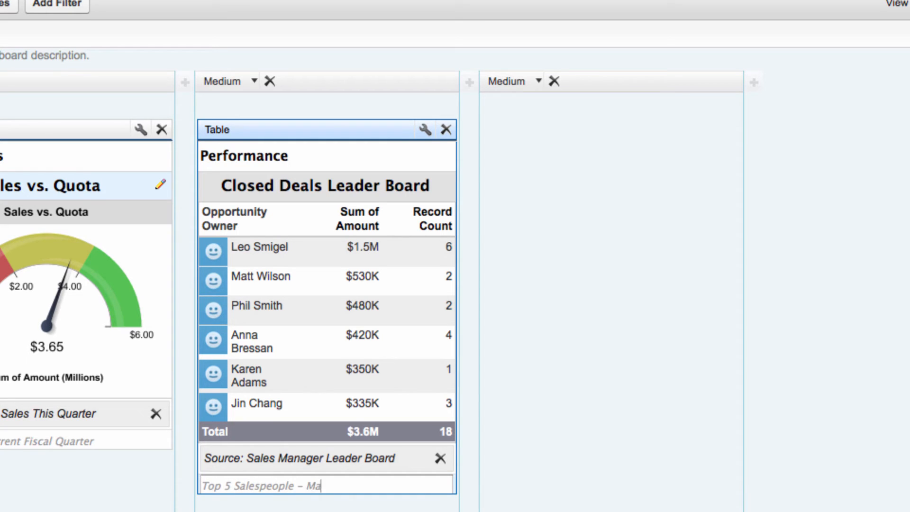
{"action": "type", "text": "y 2012"}
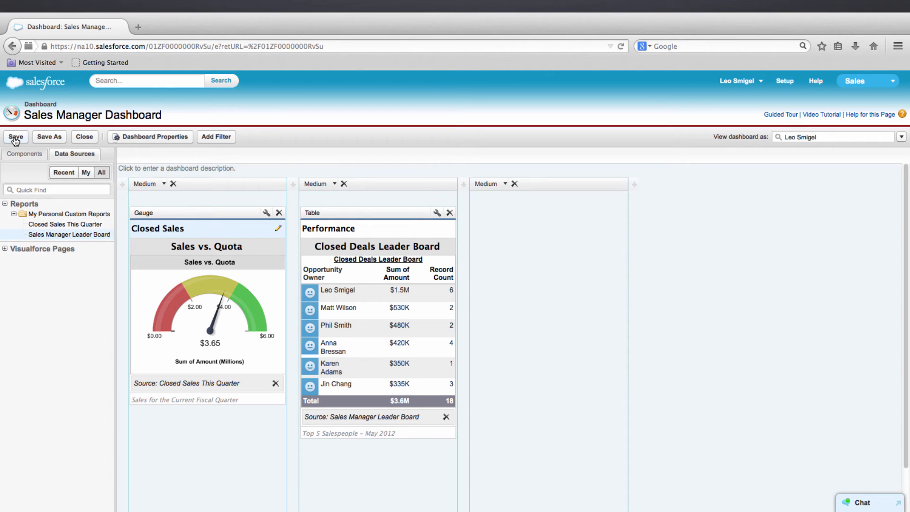
Step: Add a Sales Manager Leader Board chart below the table, using the source report's chart definition
{"action": "left_click", "coordinate": [25, 153]}
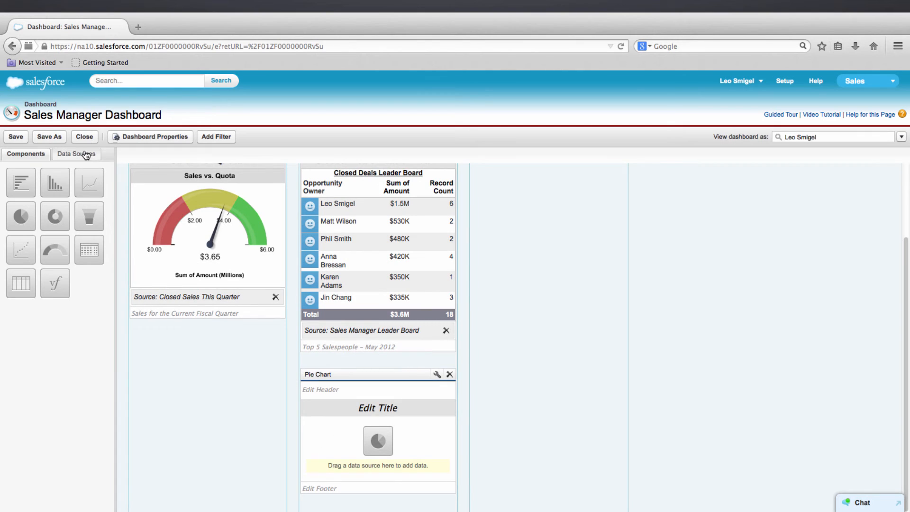
{"action": "left_click", "coordinate": [74, 154]}
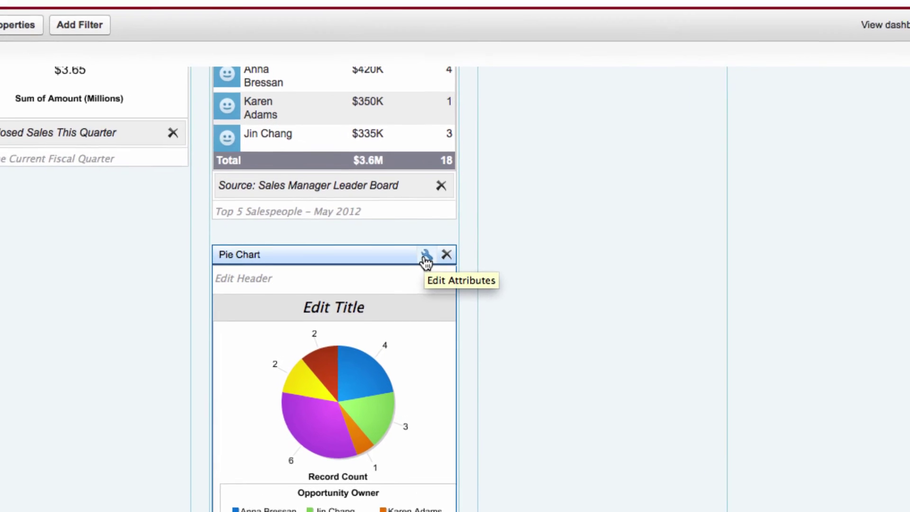
{"action": "left_click", "coordinate": [425, 253]}
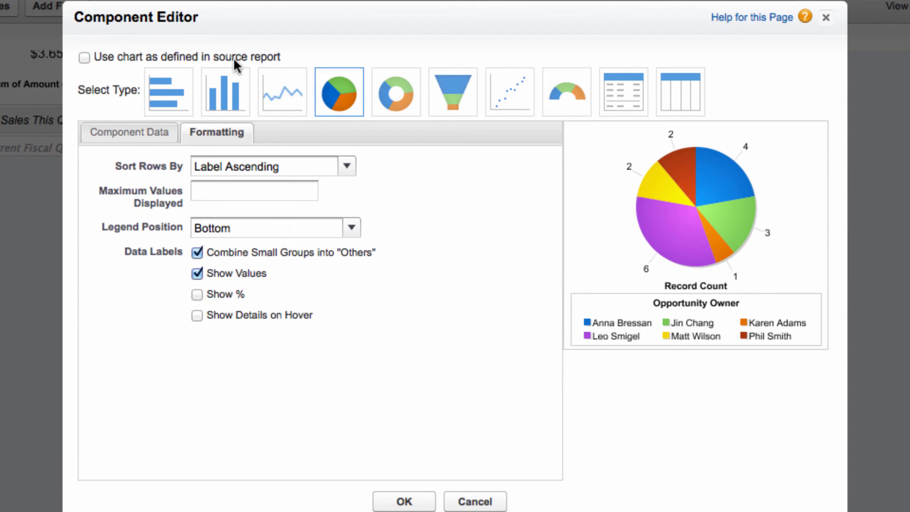
{"action": "left_click", "coordinate": [85, 58]}
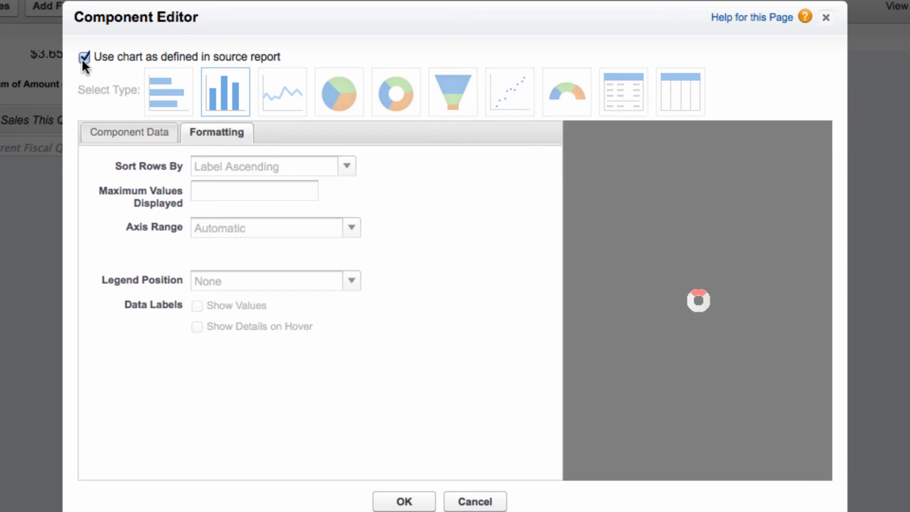
{"action": "left_click", "coordinate": [403, 501]}
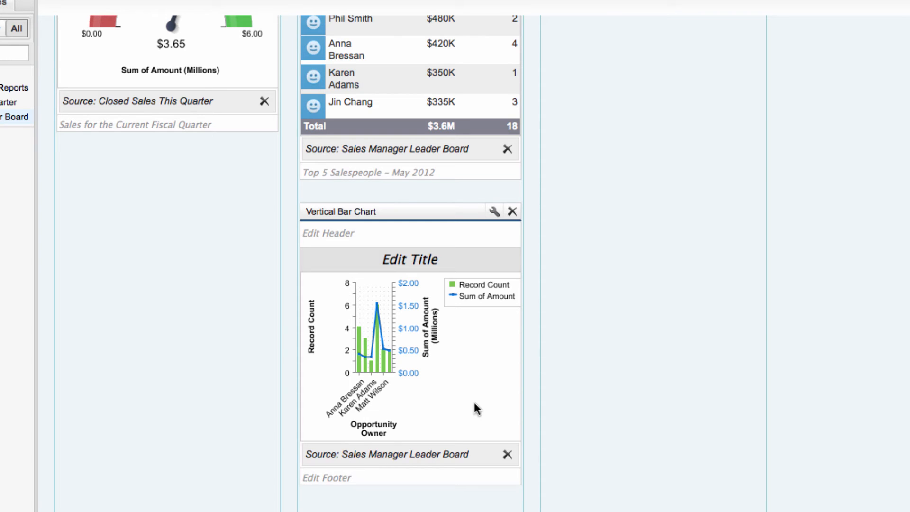
Step: Give the combo chart header 'Closed Sales' and title 'Deals/Amounts by Owner'
{"action": "left_click", "coordinate": [409, 234]}
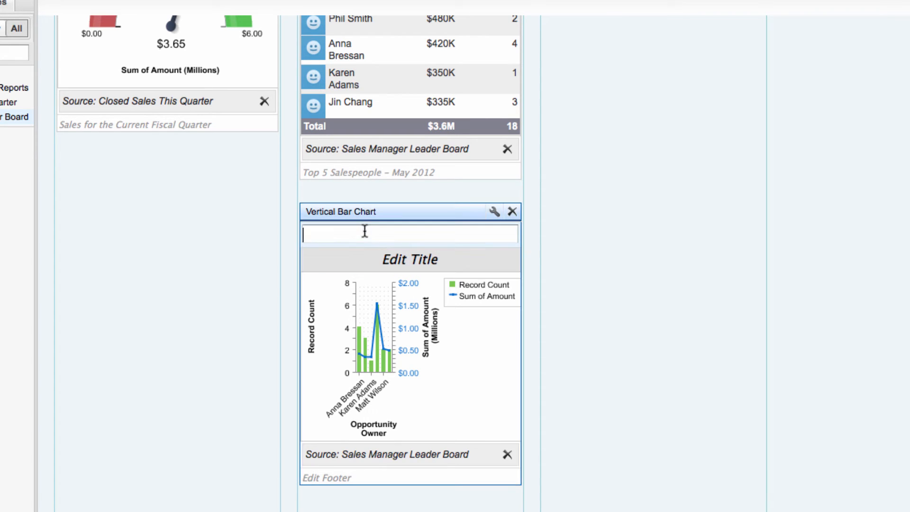
{"action": "type", "text": "Closed Sales"}
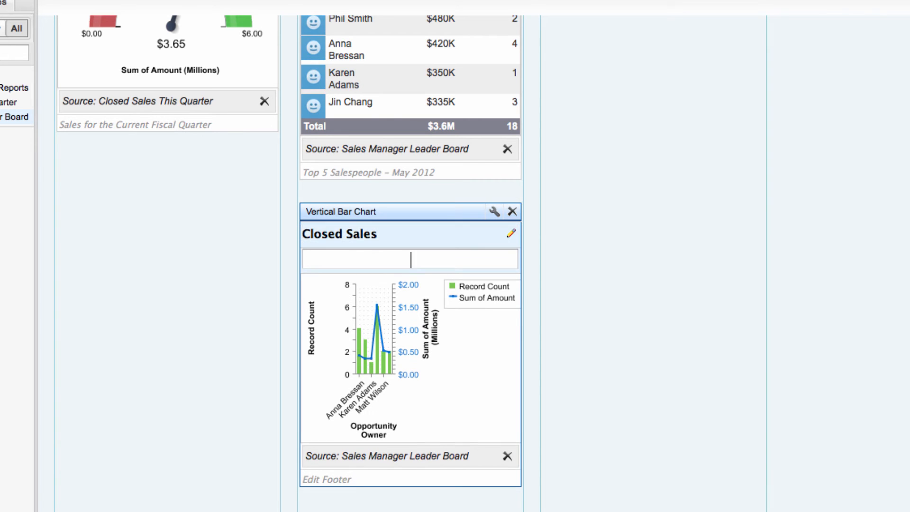
{"action": "type", "text": "Deals/"}
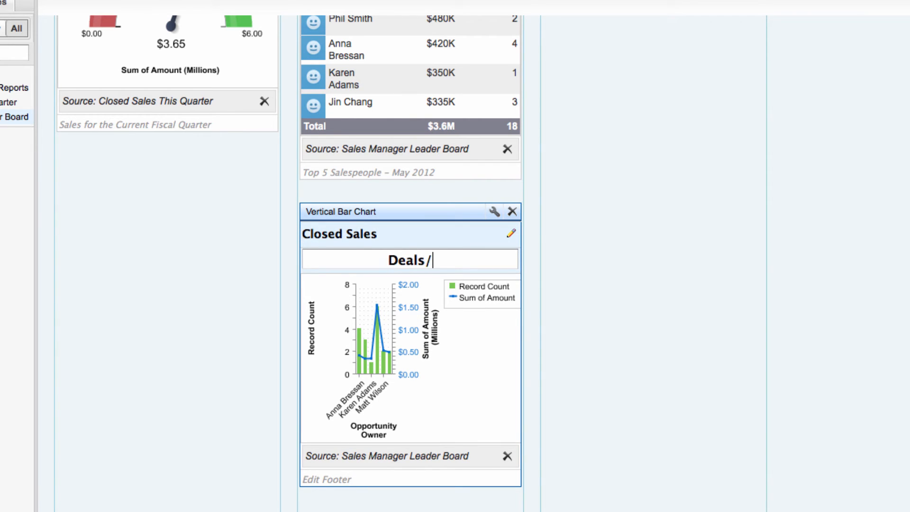
{"action": "type", "text": "Amounts by Owner"}
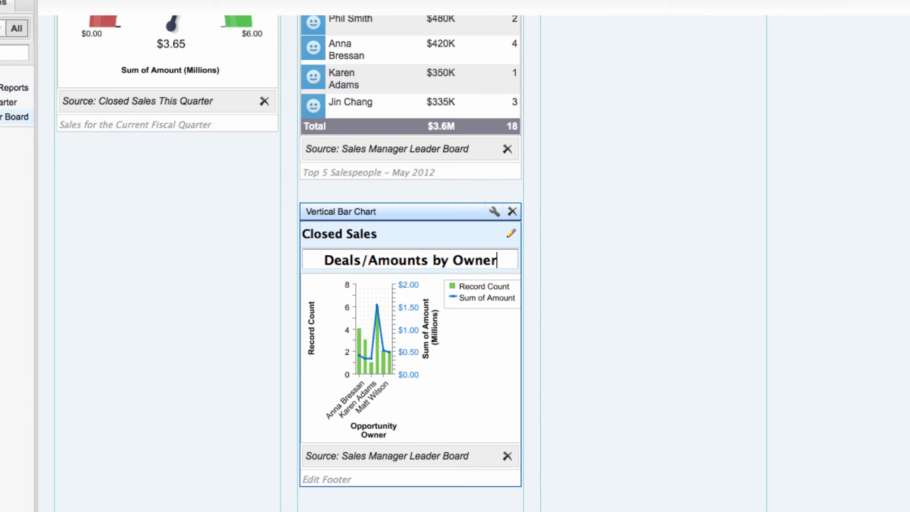
Step: Add the footer '# of Deals and Sum of Amount – May 2012' and save the dashboard
{"action": "left_click", "coordinate": [409, 479]}
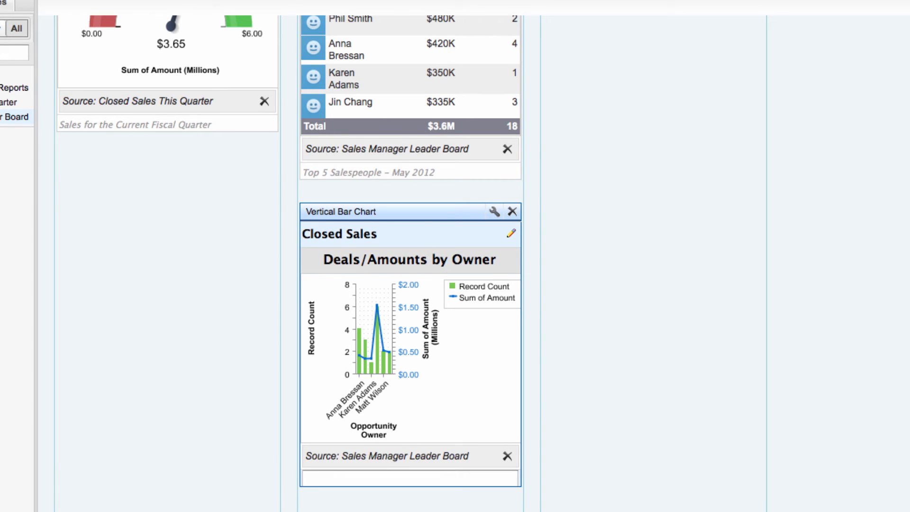
{"action": "type", "text": "# of Deals and"}
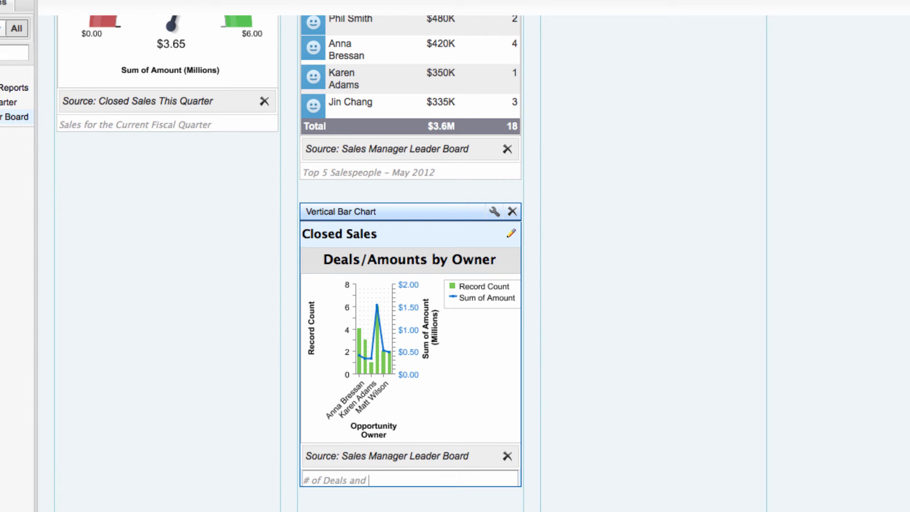
{"action": "type", "text": "Sum of Amount"}
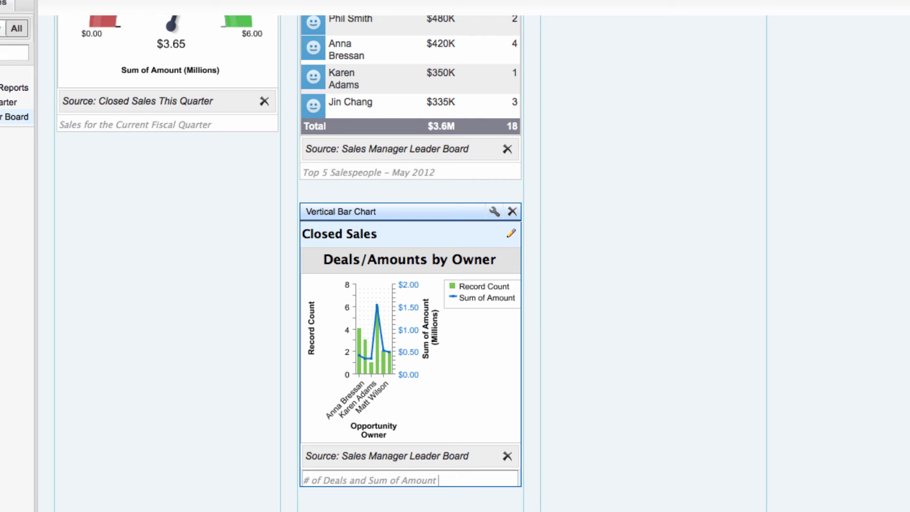
{"action": "type", "text": "– May 2012"}
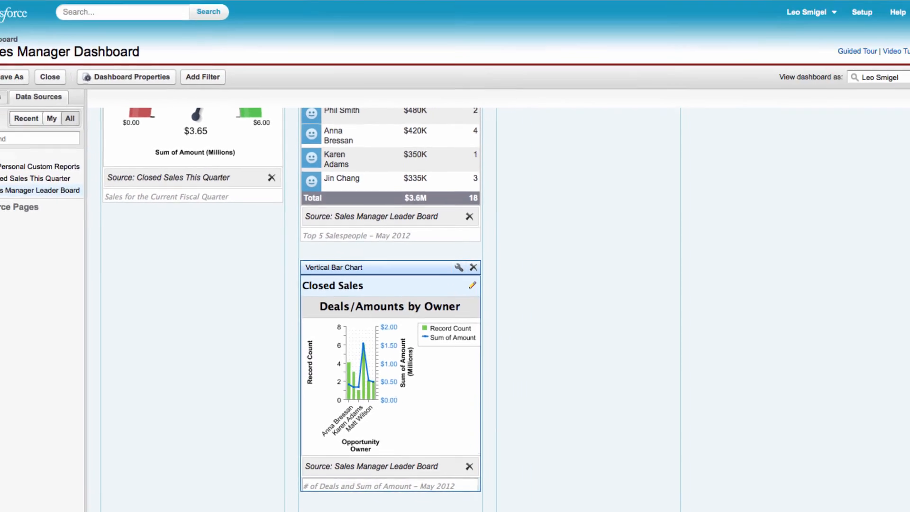
{"action": "left_click", "coordinate": [17, 136]}
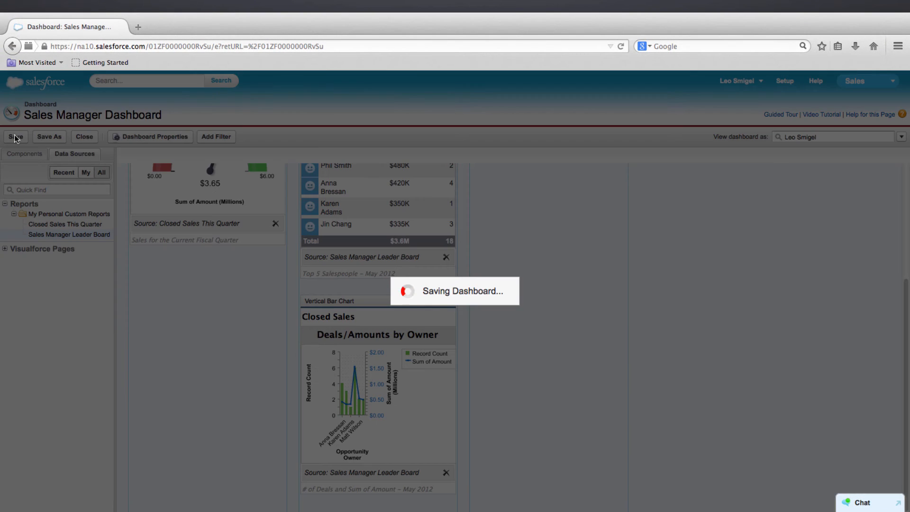
Step: Save and close the dashboard editor, then go to the Reports & Dashboards list
{"action": "left_click", "coordinate": [15, 137]}
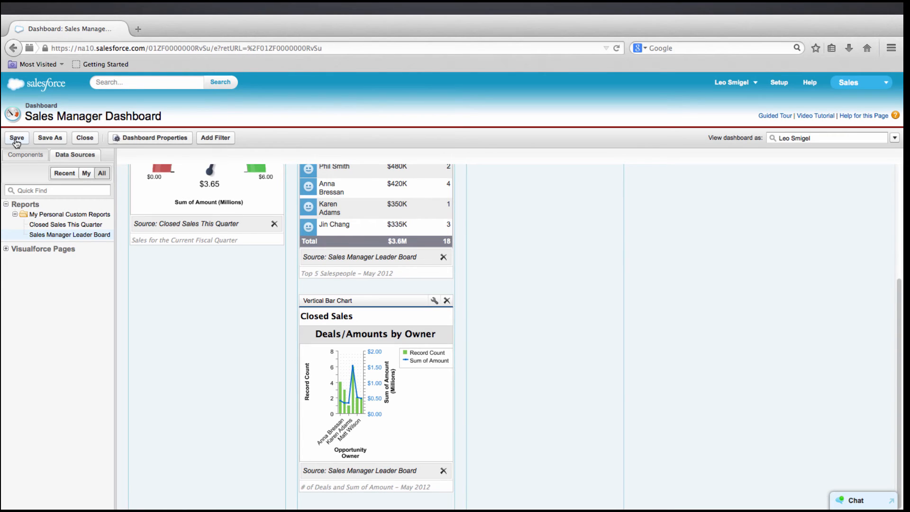
{"action": "left_click", "coordinate": [85, 138]}
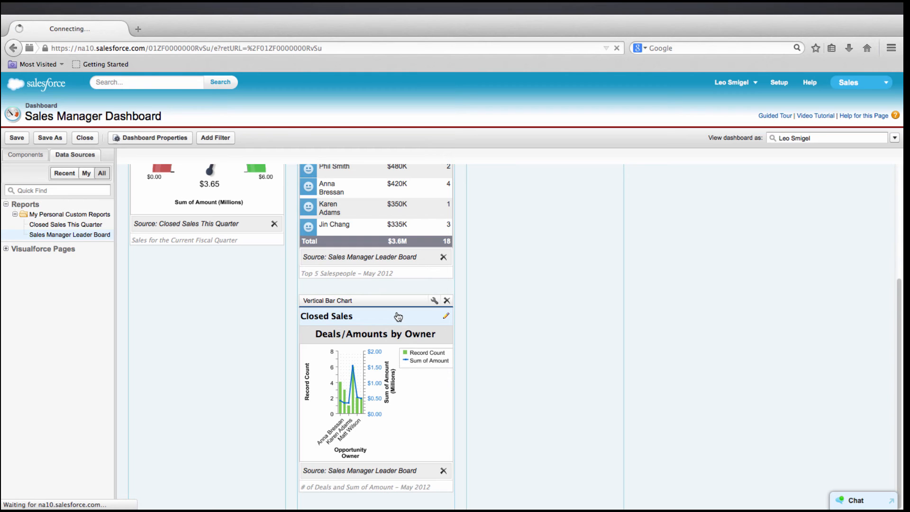
{"action": "left_click", "coordinate": [85, 137]}
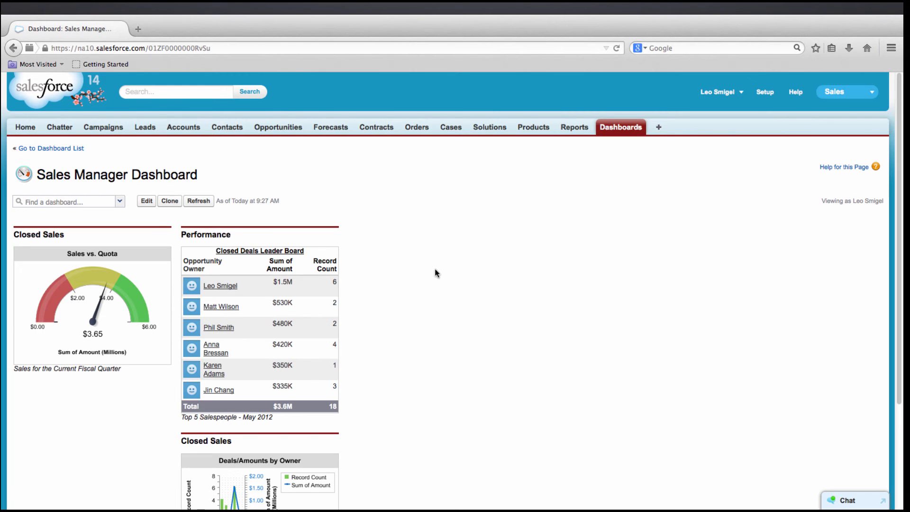
{"action": "left_click", "coordinate": [574, 127]}
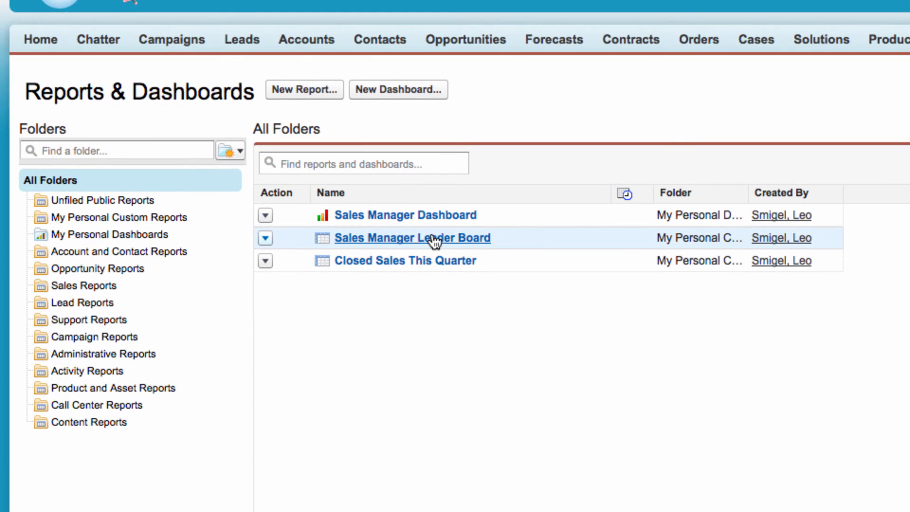
Step: Save the Sales Manager Leader Board report as 'Sales Manager Neglected Accounts Report'
{"action": "left_click", "coordinate": [411, 237]}
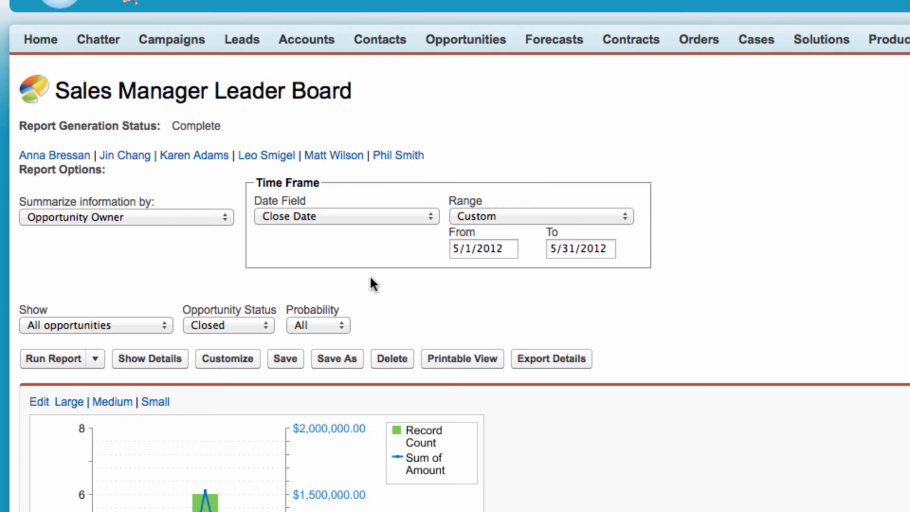
{"action": "left_click", "coordinate": [336, 359]}
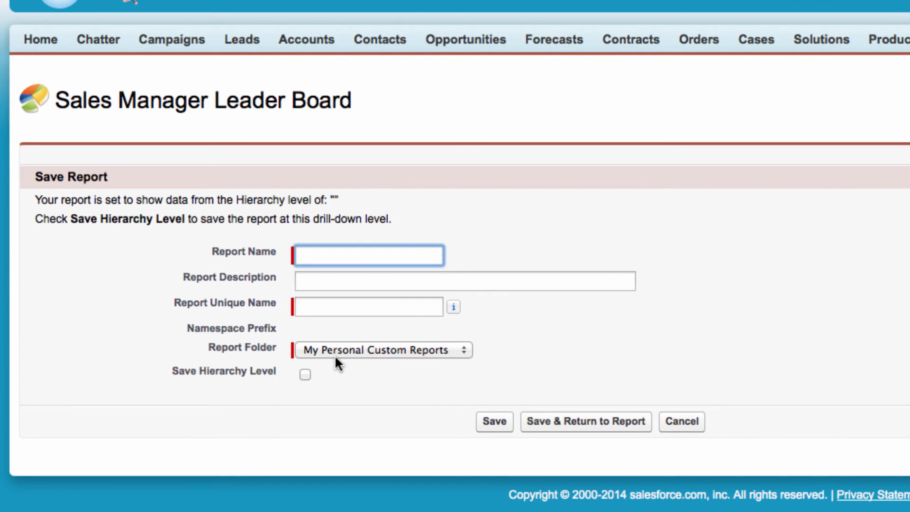
{"action": "left_click", "coordinate": [367, 255]}
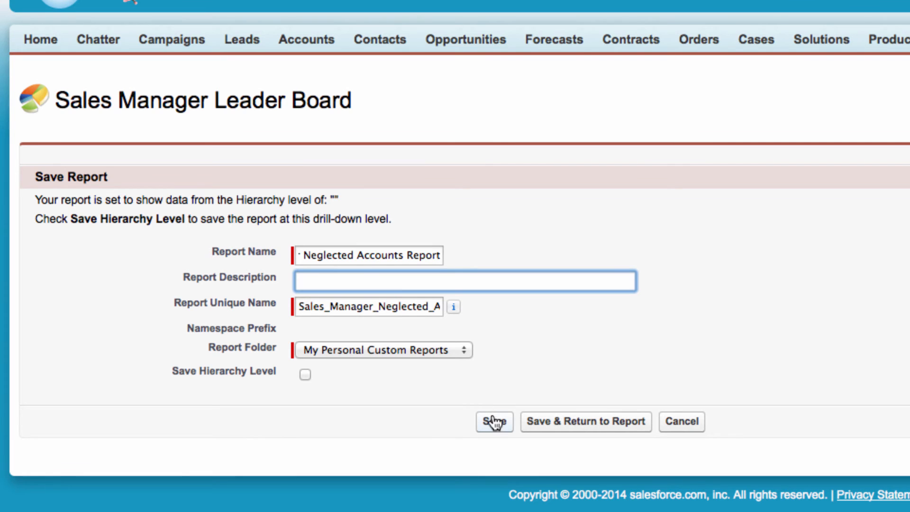
{"action": "left_click", "coordinate": [493, 421]}
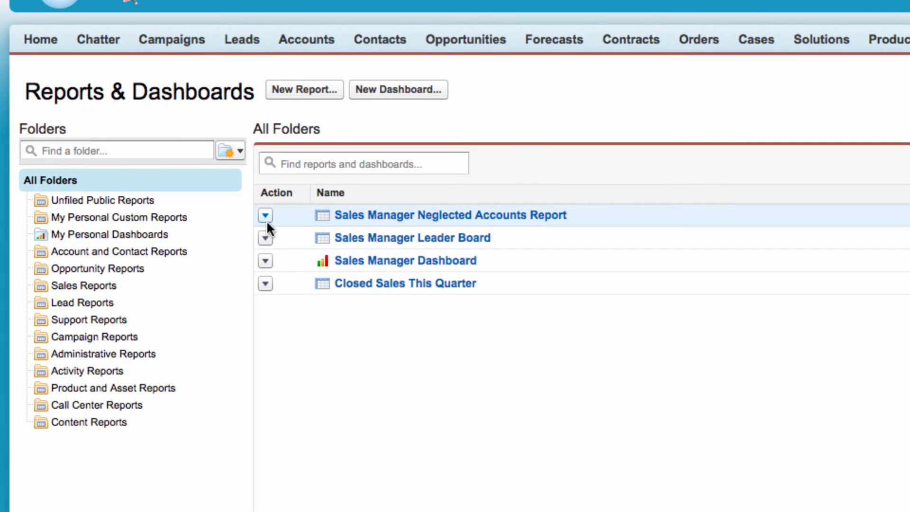
Step: Customize the report to show Open opportunities, with the close-date range ending 9/30/2012
{"action": "left_click", "coordinate": [264, 215]}
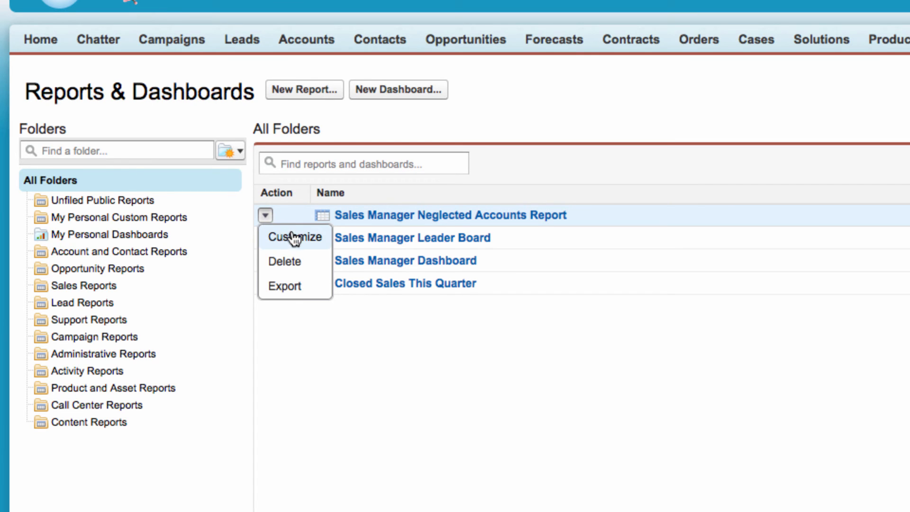
{"action": "left_click", "coordinate": [296, 236]}
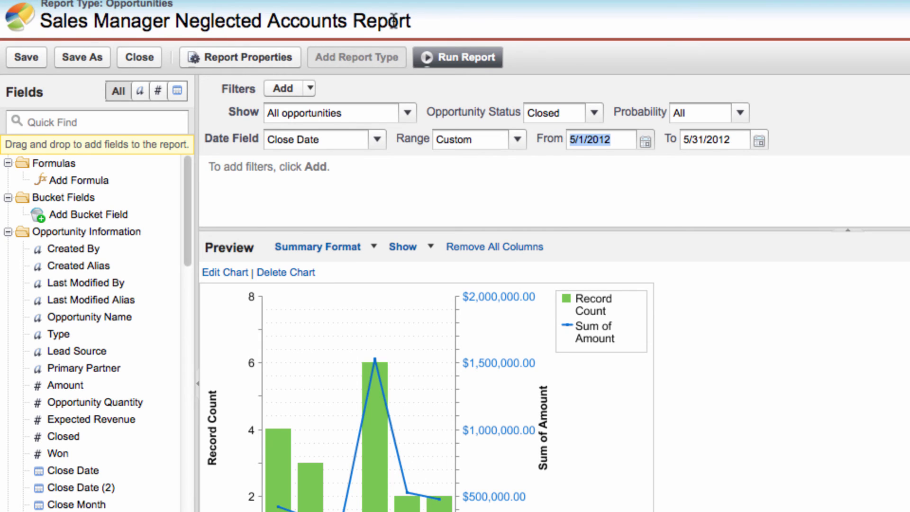
{"action": "mouse_move", "coordinate": [312, 192]}
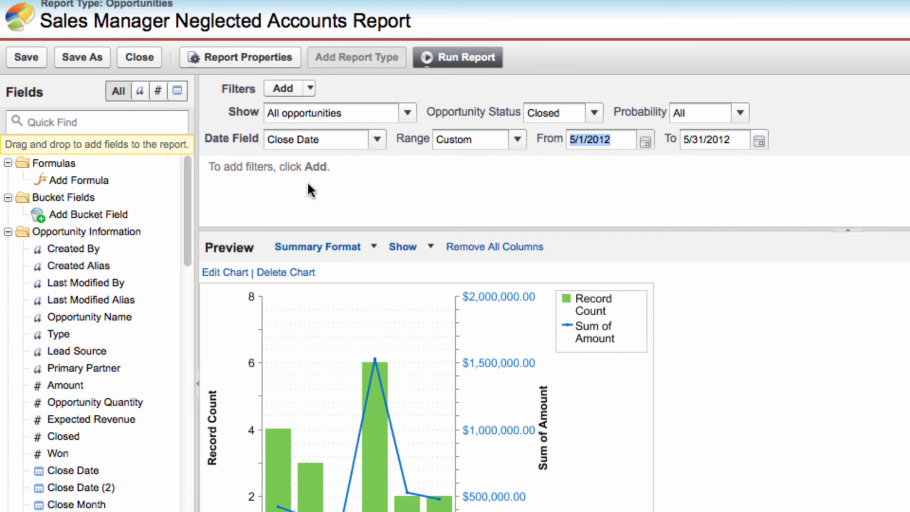
{"action": "mouse_move", "coordinate": [398, 131]}
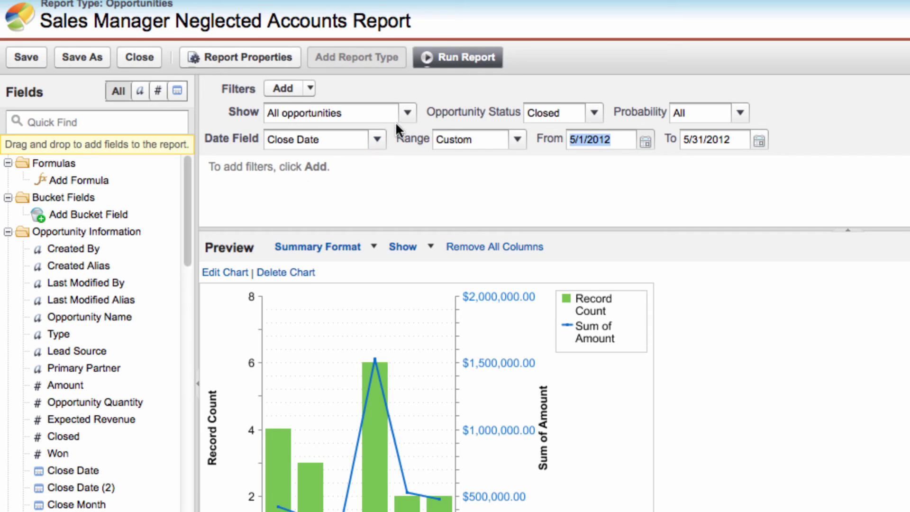
{"action": "left_click", "coordinate": [592, 112]}
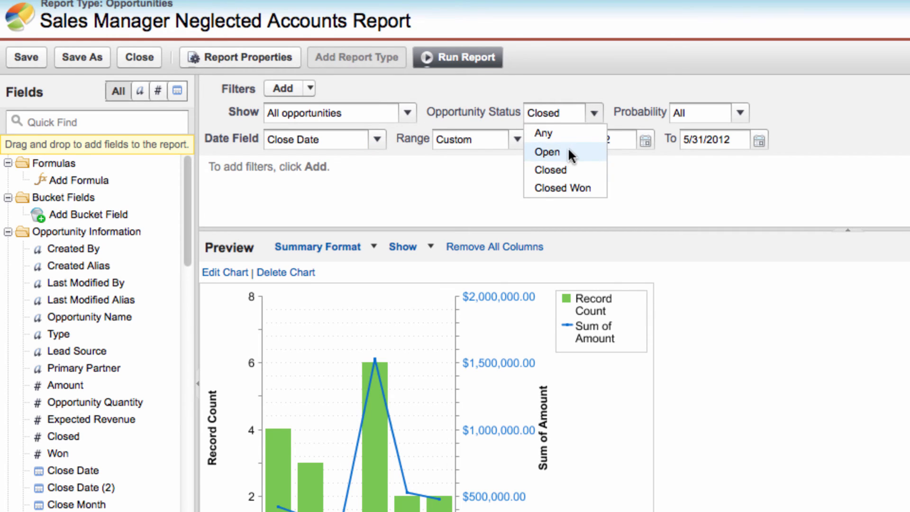
{"action": "left_click", "coordinate": [546, 152]}
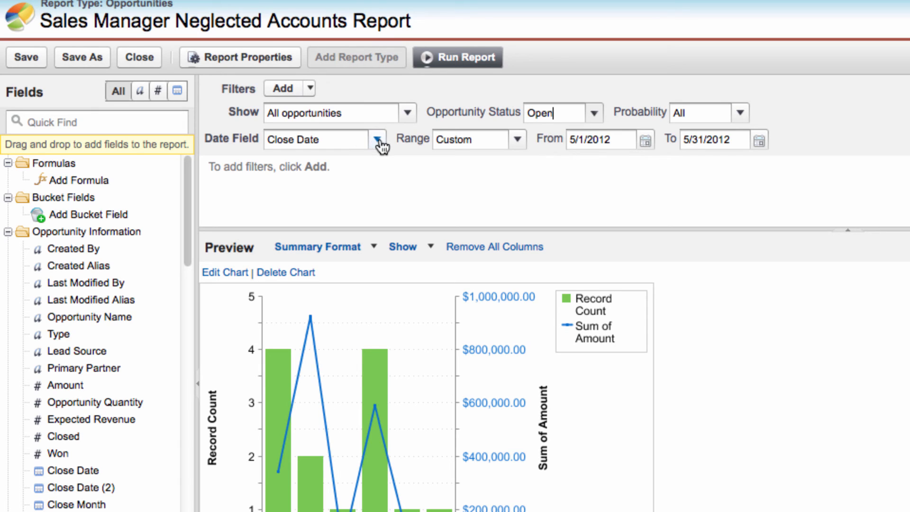
{"action": "mouse_move", "coordinate": [462, 150]}
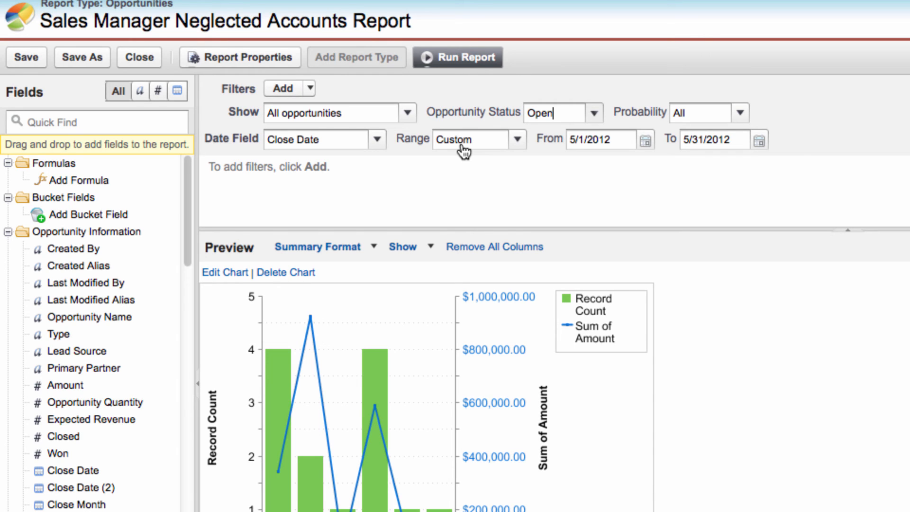
{"action": "mouse_move", "coordinate": [688, 141]}
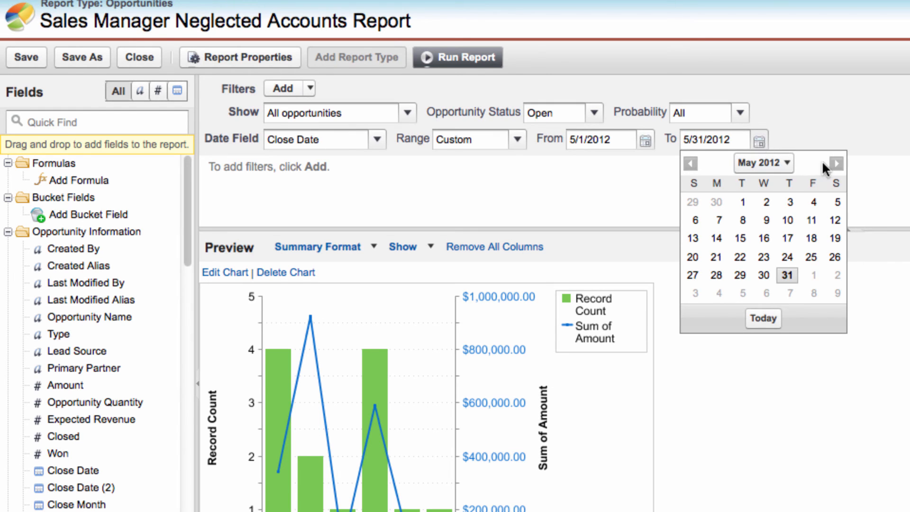
{"action": "left_click", "coordinate": [835, 163]}
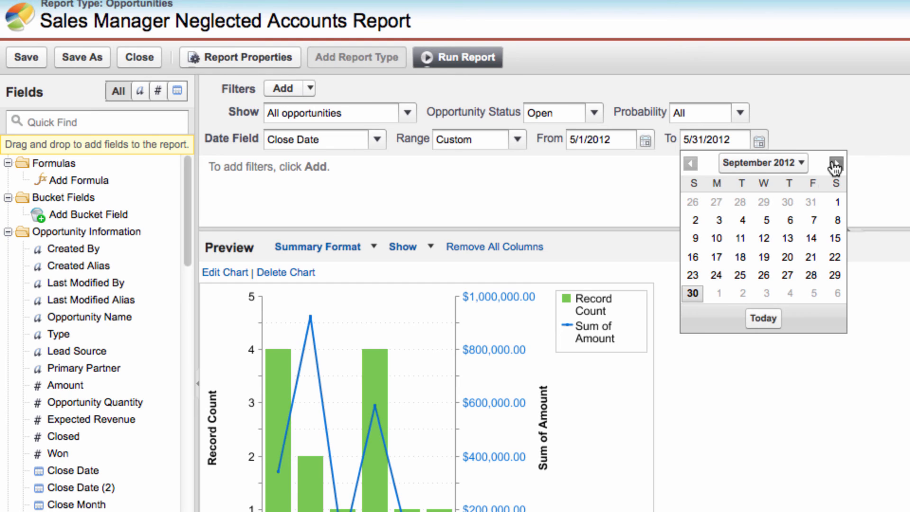
{"action": "left_click", "coordinate": [692, 292]}
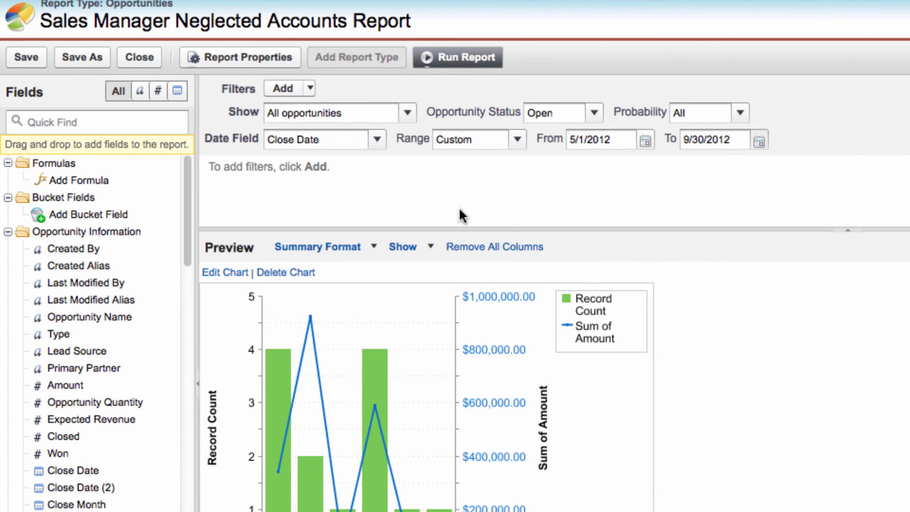
Step: Add a cross filter: Opportunities without Activities where Date equals Next 30 Days
{"action": "left_click", "coordinate": [285, 88]}
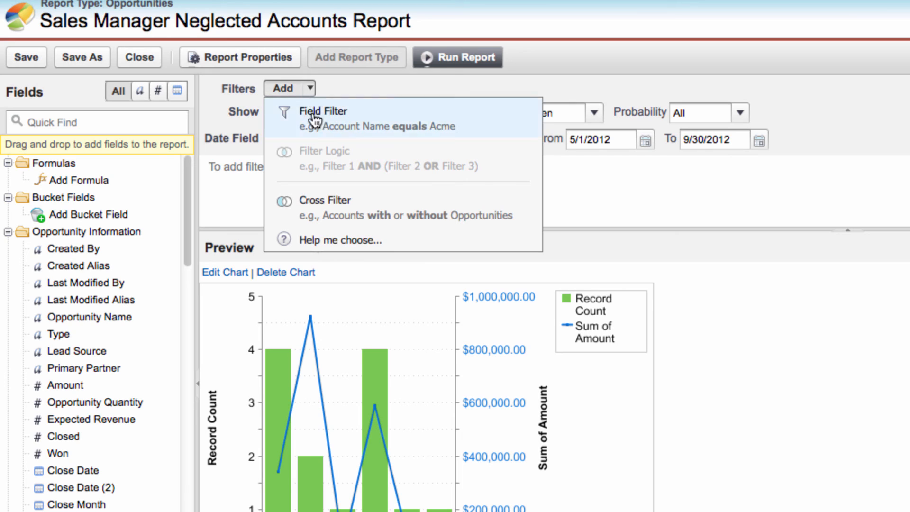
{"action": "left_click", "coordinate": [325, 200]}
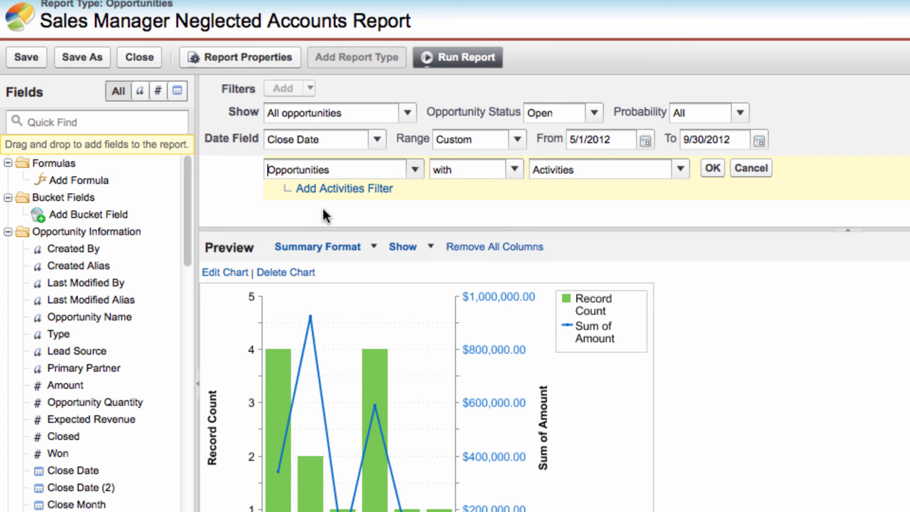
{"action": "left_click", "coordinate": [512, 169]}
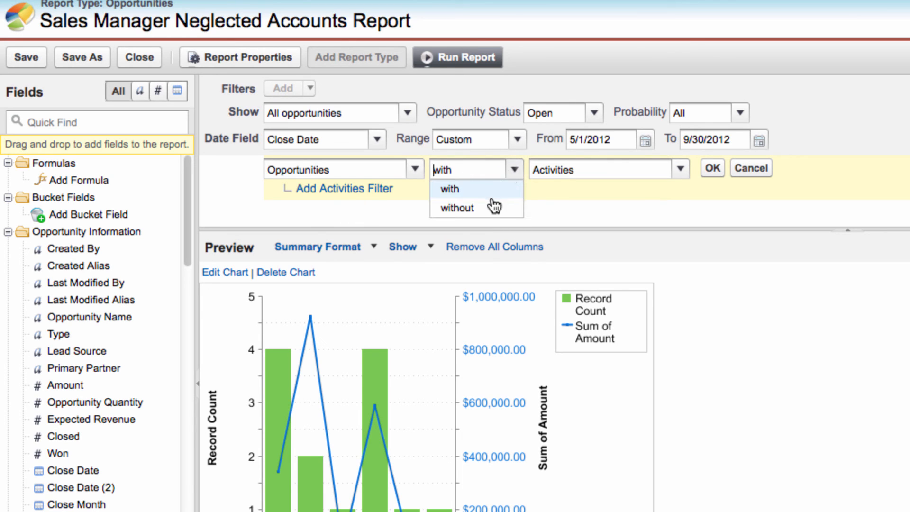
{"action": "left_click", "coordinate": [456, 207]}
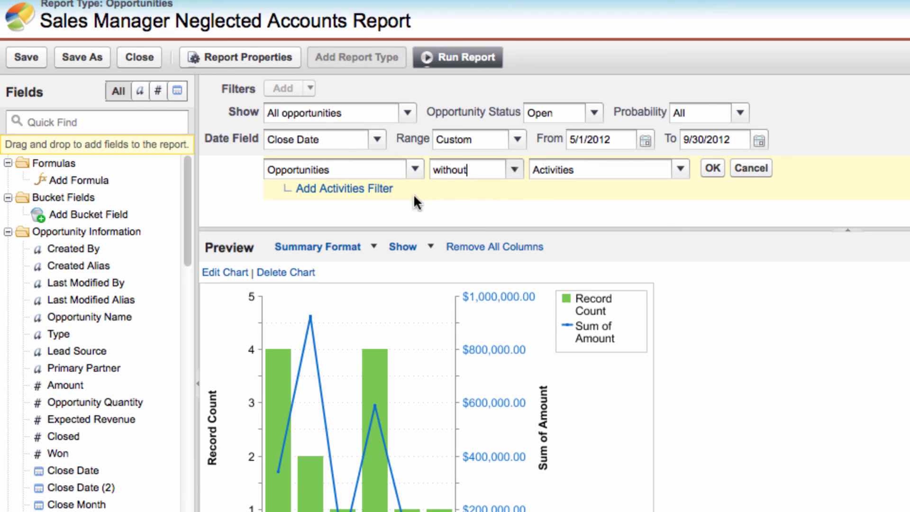
{"action": "left_click", "coordinate": [335, 188]}
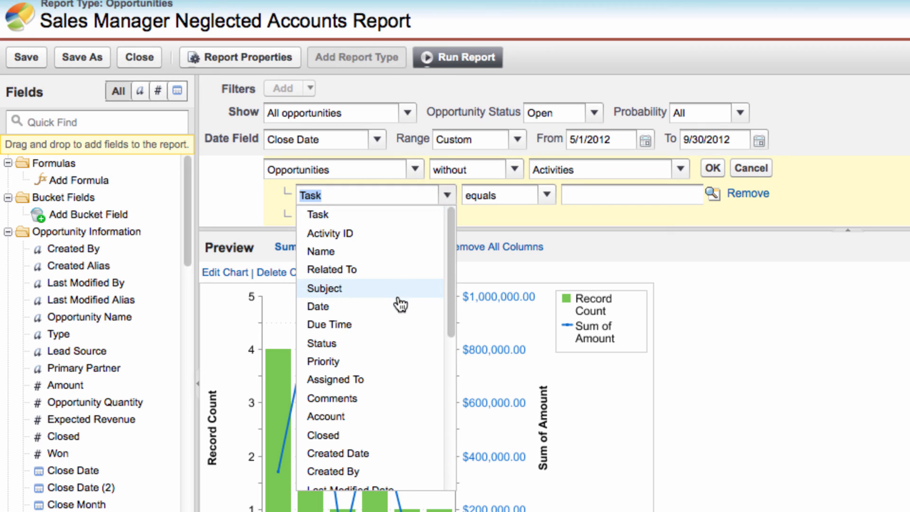
{"action": "left_click", "coordinate": [318, 305]}
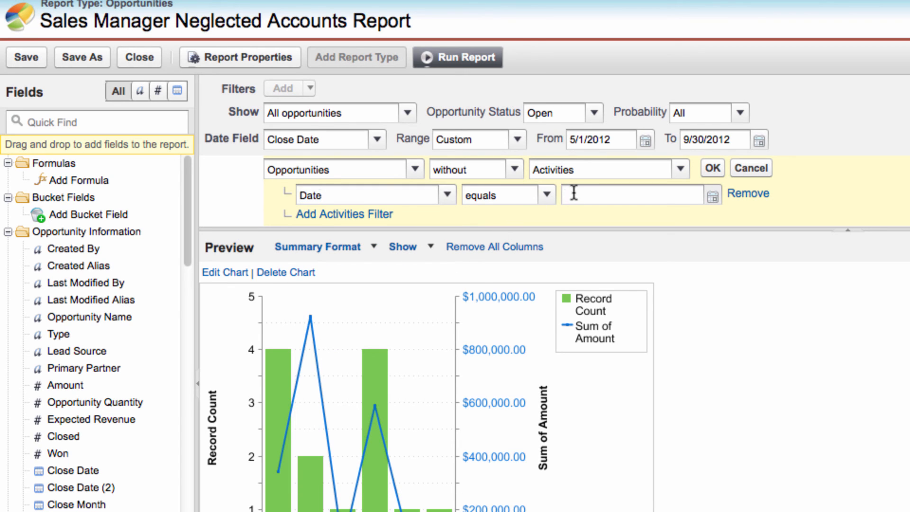
{"action": "type", "text": "Nex"}
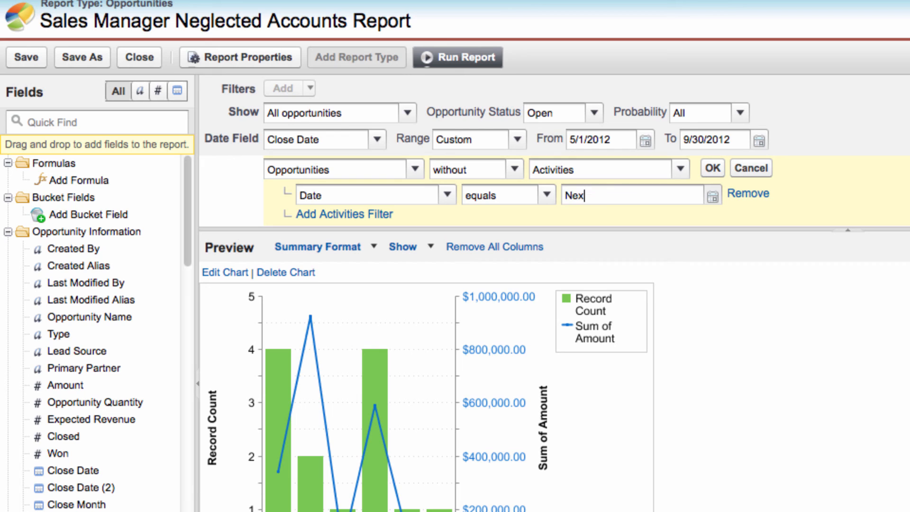
{"action": "type", "text": "t 30 Days"}
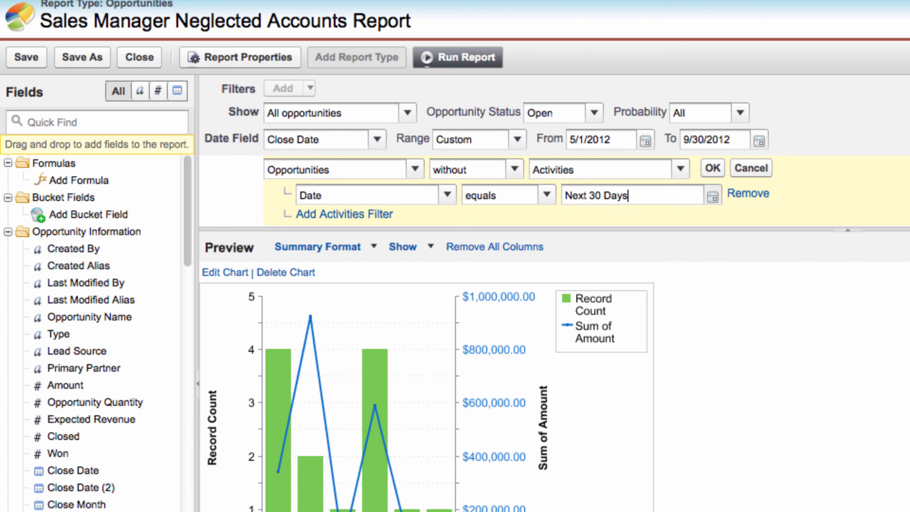
{"action": "left_click", "coordinate": [710, 168]}
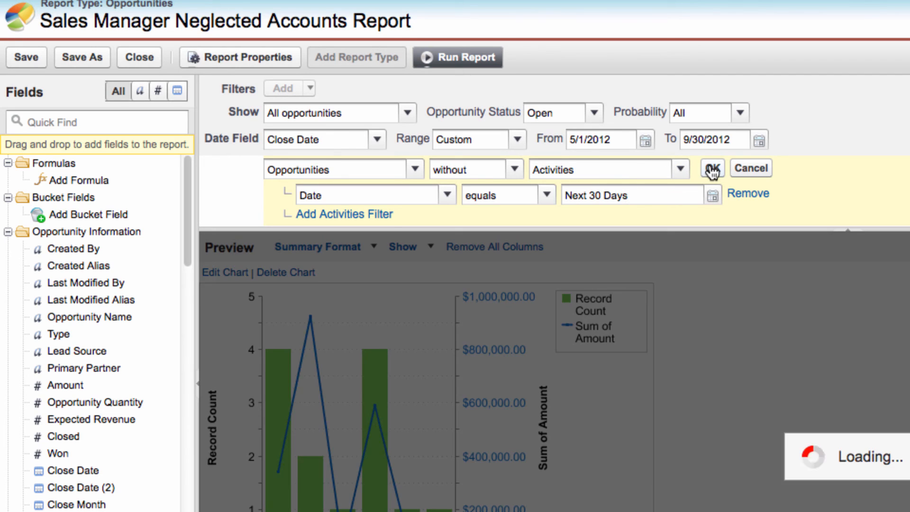
{"action": "left_click", "coordinate": [712, 168]}
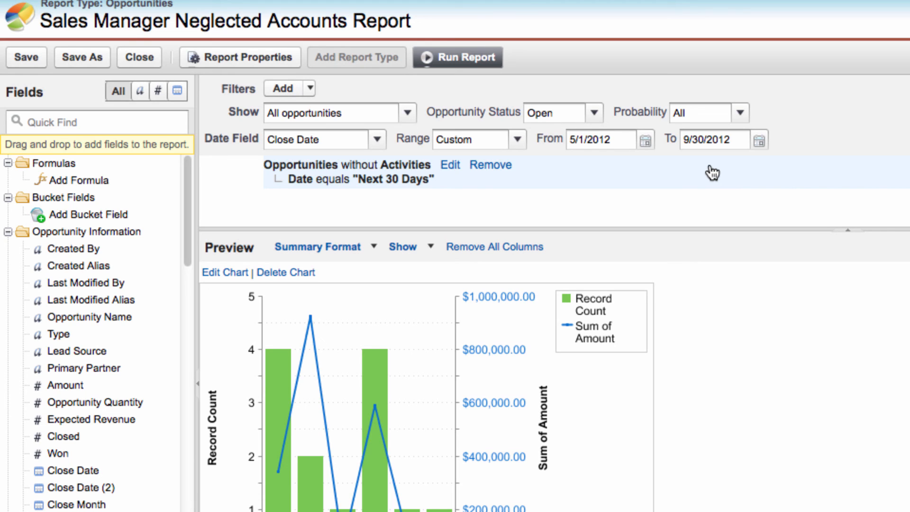
{"action": "mouse_move", "coordinate": [289, 277]}
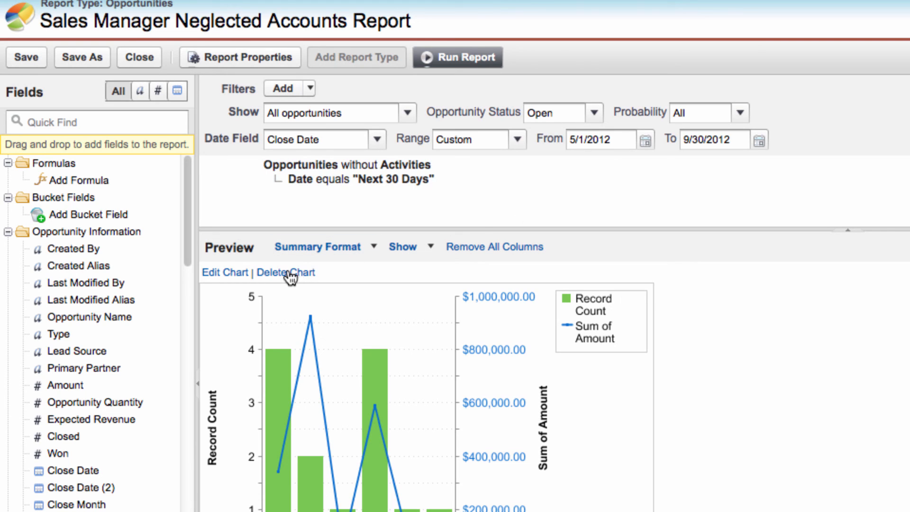
Step: Delete the report's chart and run the report to review the 13 owner-grouped records
{"action": "left_click", "coordinate": [285, 272]}
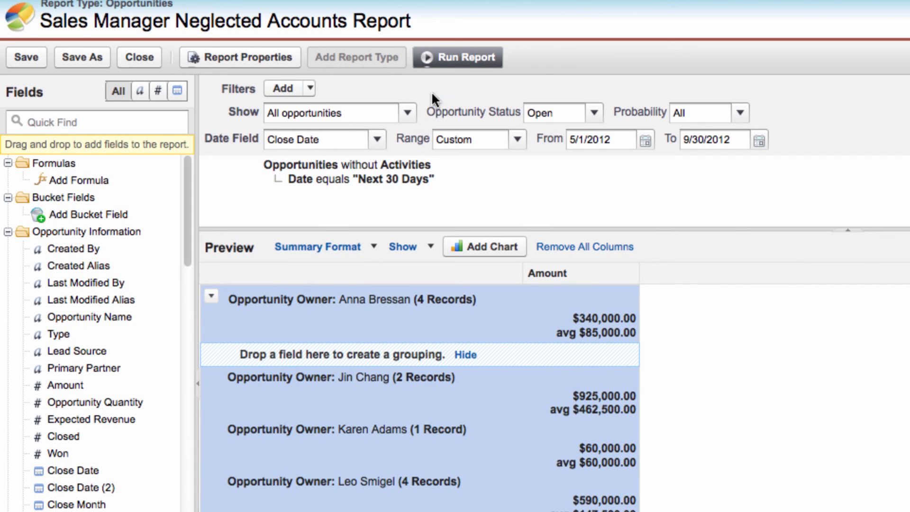
{"action": "left_click", "coordinate": [457, 57]}
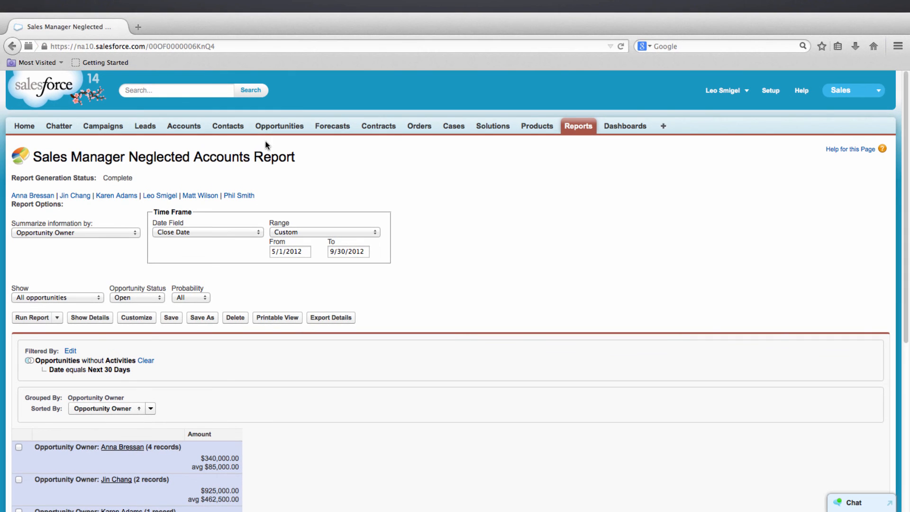
{"action": "scroll", "scroll_direction": "down", "scroll_amount": 3}
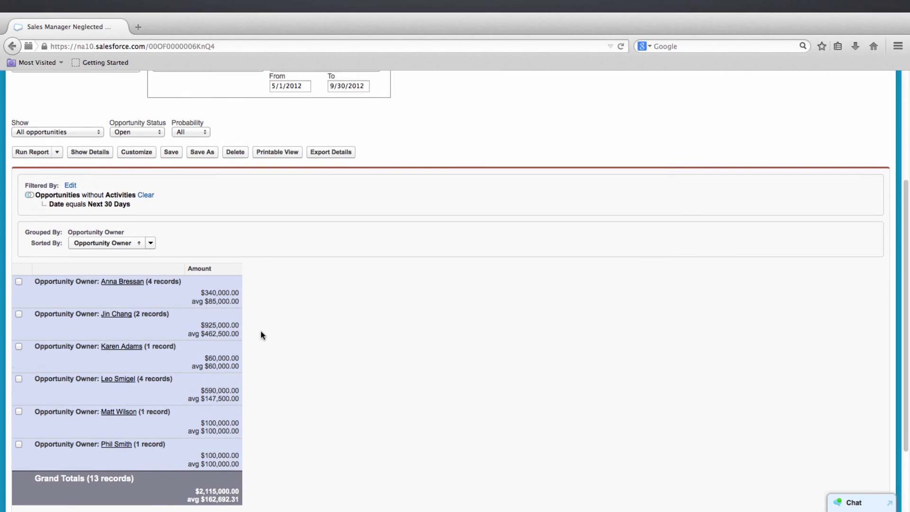
{"action": "scroll", "scroll_direction": "up", "scroll_amount": 3}
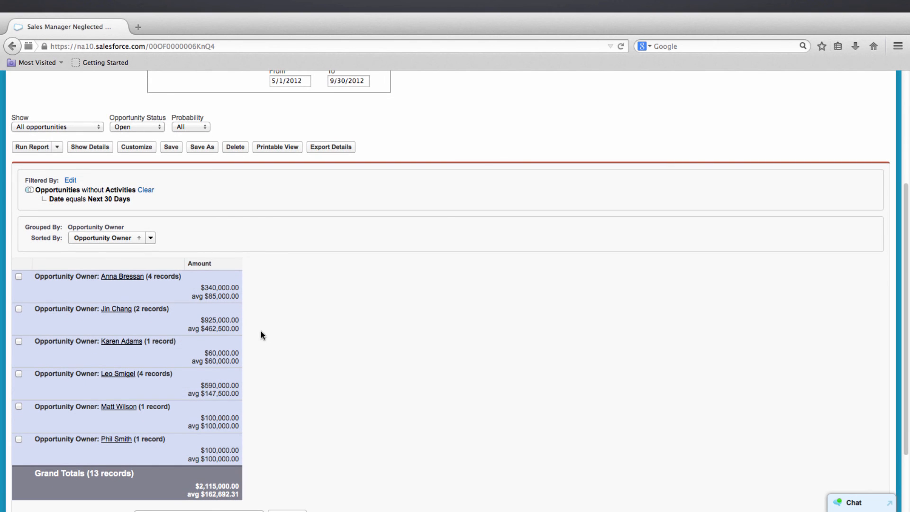